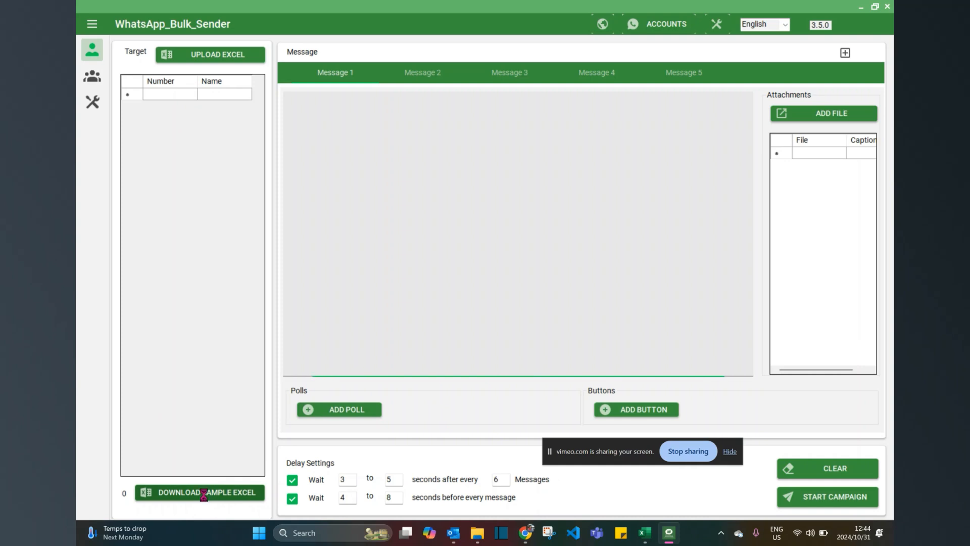
Step: Download the sample contact Excel to Downloads, replacing the existing SingleSenderTemplate file
left_click(199, 492)
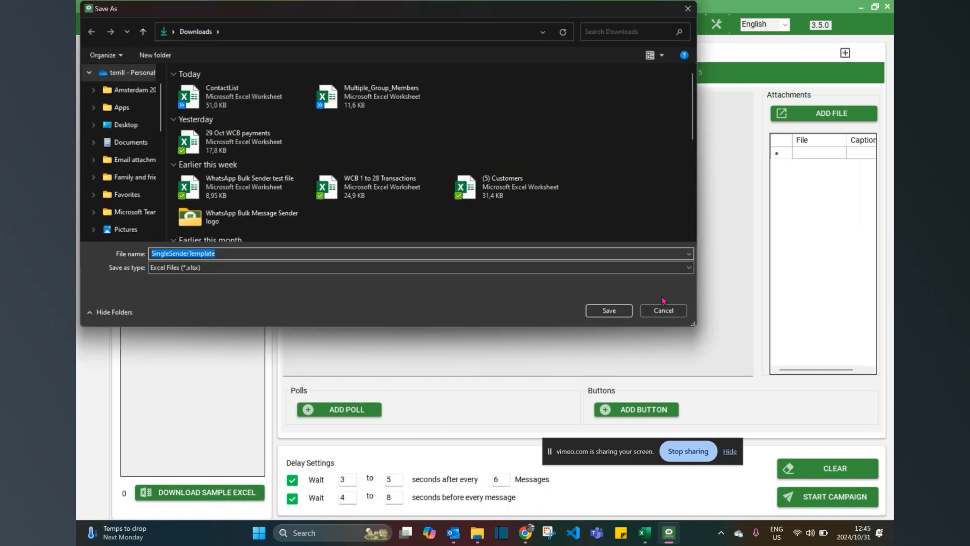
left_click(607, 310)
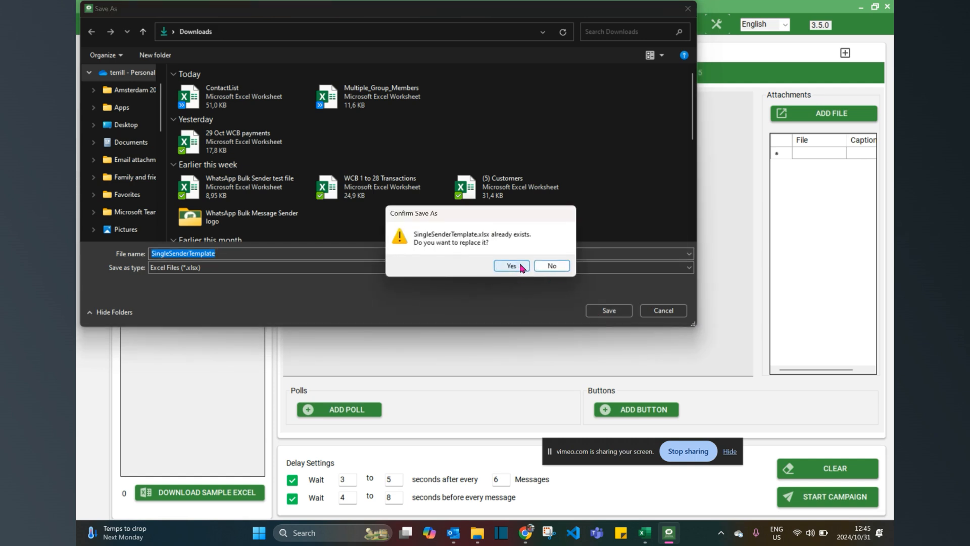
left_click(509, 265)
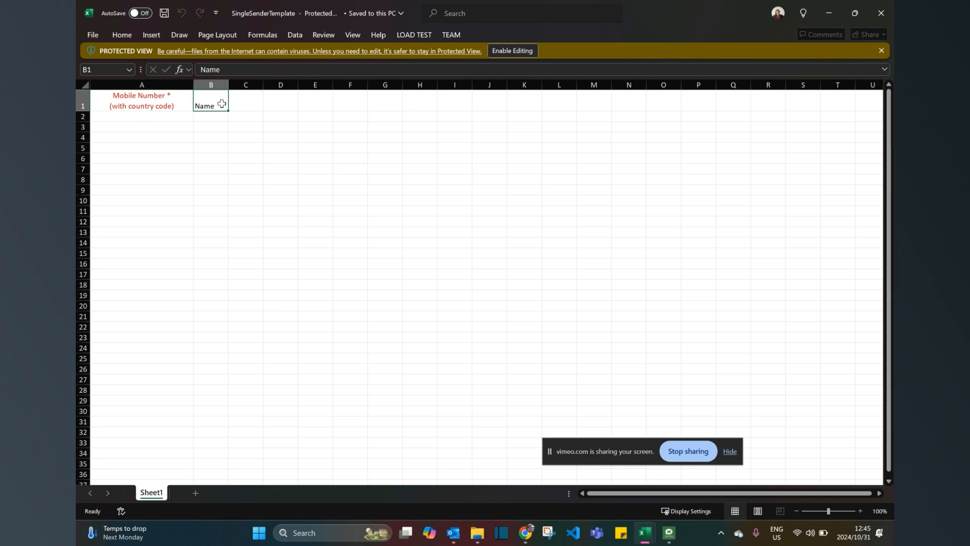
mouse_move(251, 99)
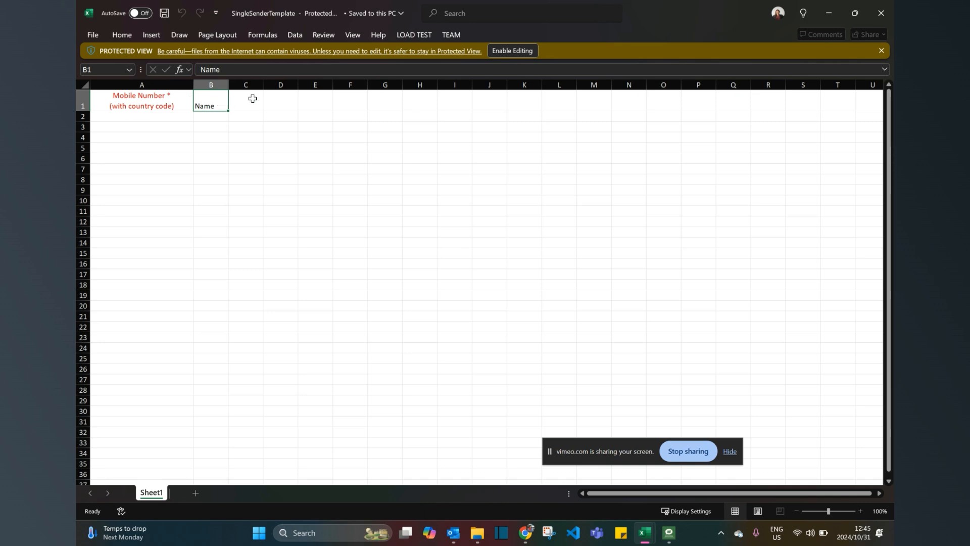
left_click(246, 105)
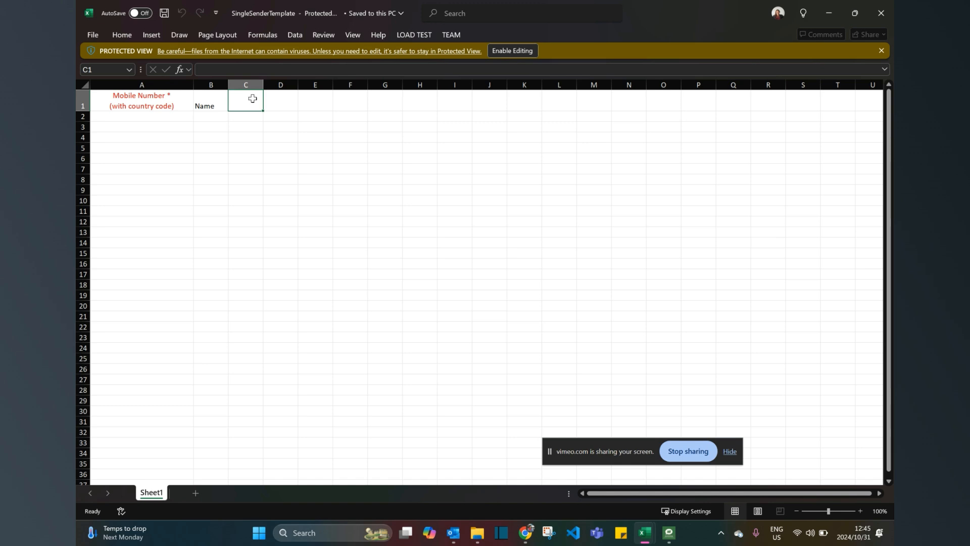
mouse_move(535, 33)
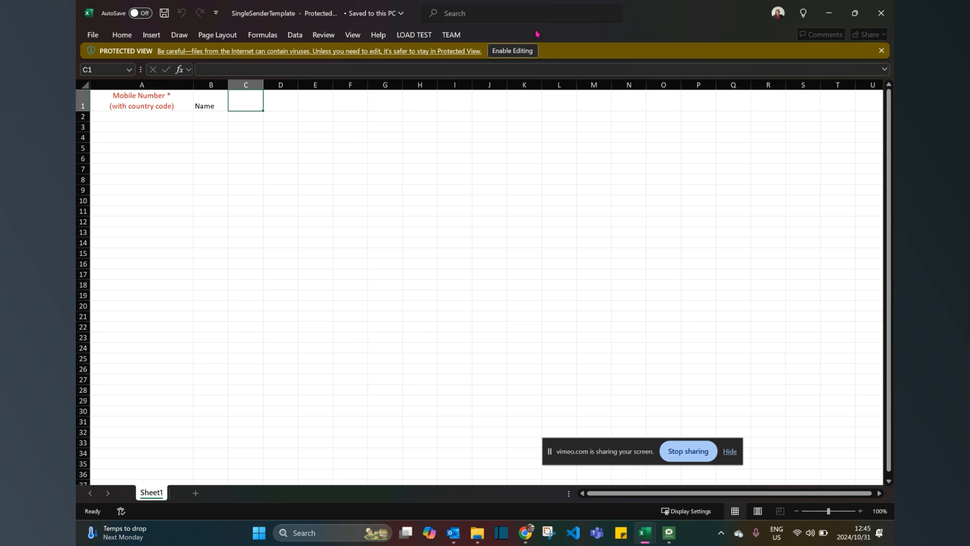
mouse_move(252, 99)
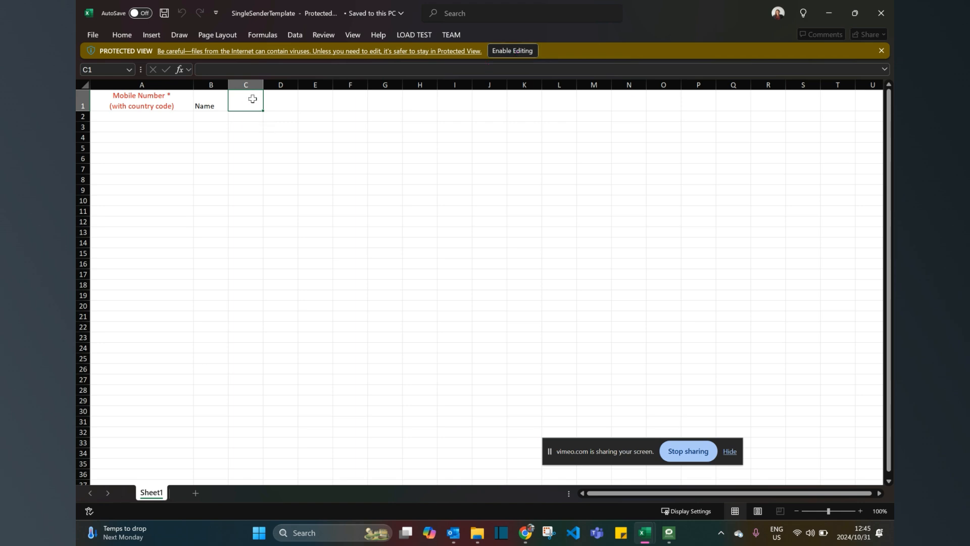
left_click(512, 50)
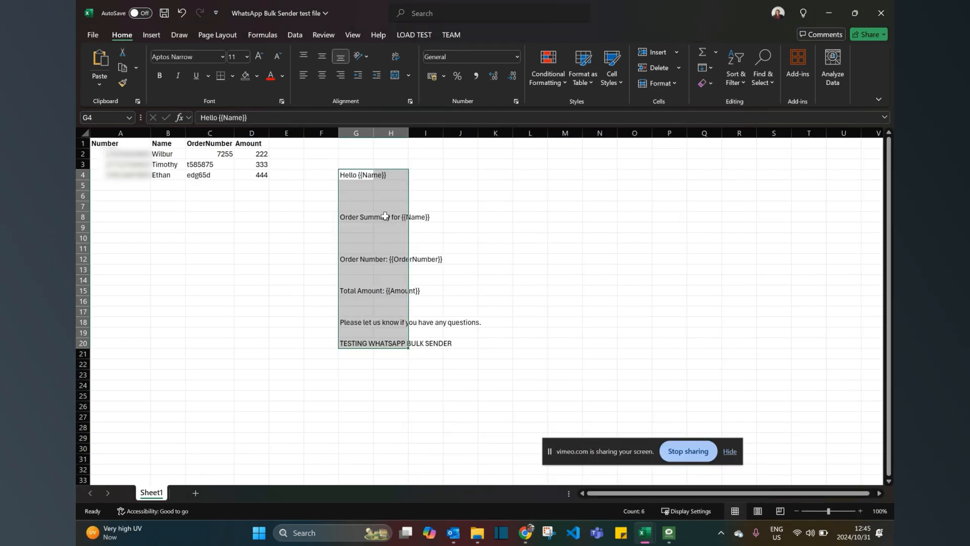
Step: Copy the order-summary template with {{Name}}, {{OrderNumber}}, {{Amount}} placeholders from the test file
key("ctrl+c")
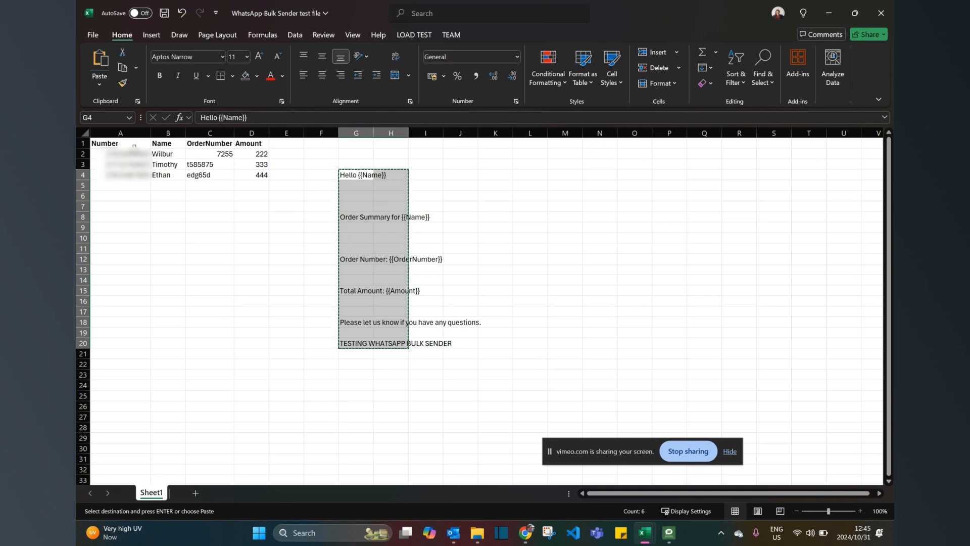
left_click(121, 143)
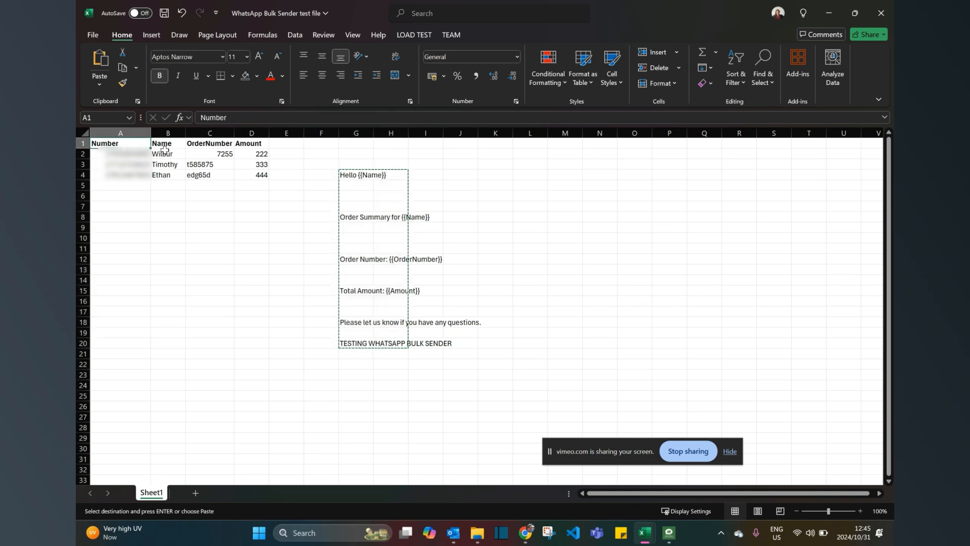
left_click(210, 143)
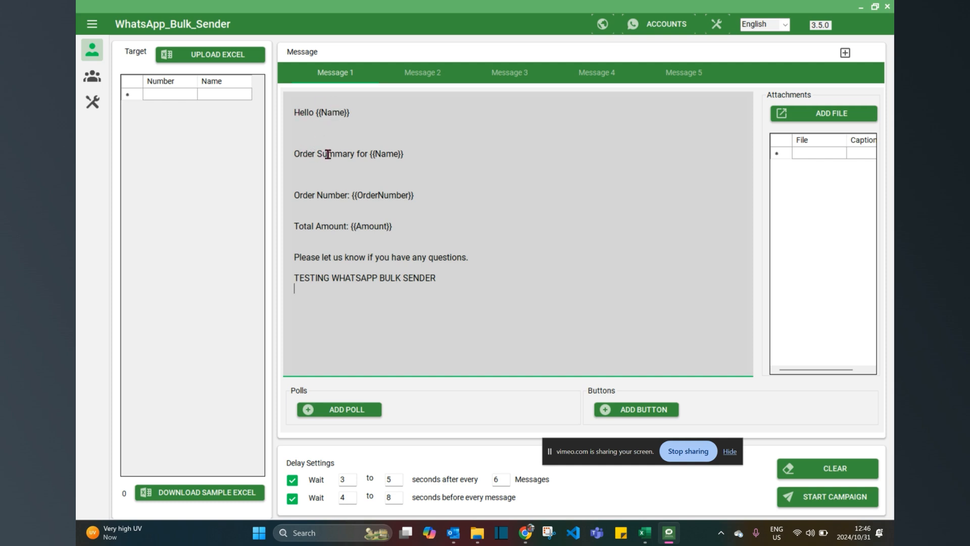
mouse_move(394, 154)
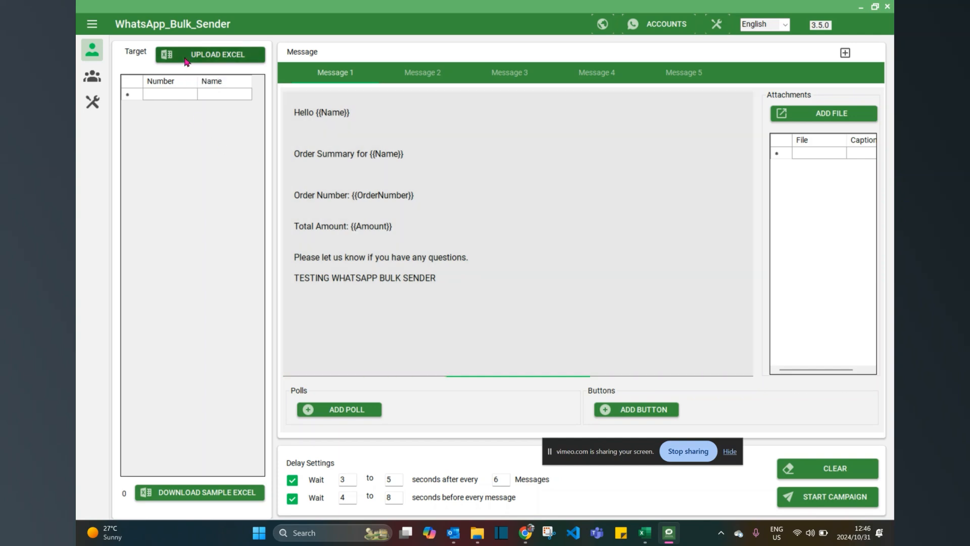
Step: Upload the WhatsApp Bulk Sender test file from Downloads, loading Wilbur, Timothy and Ethan
left_click(210, 54)
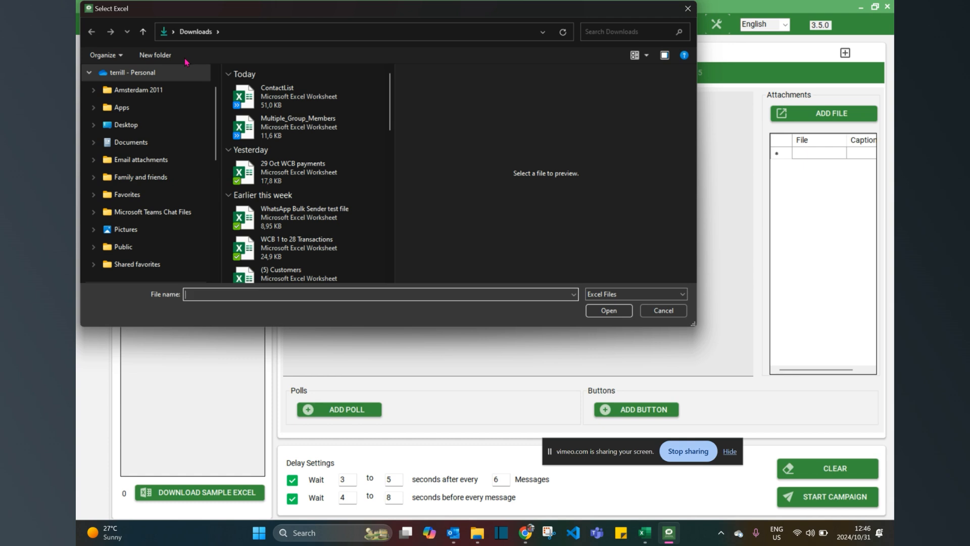
left_click(297, 172)
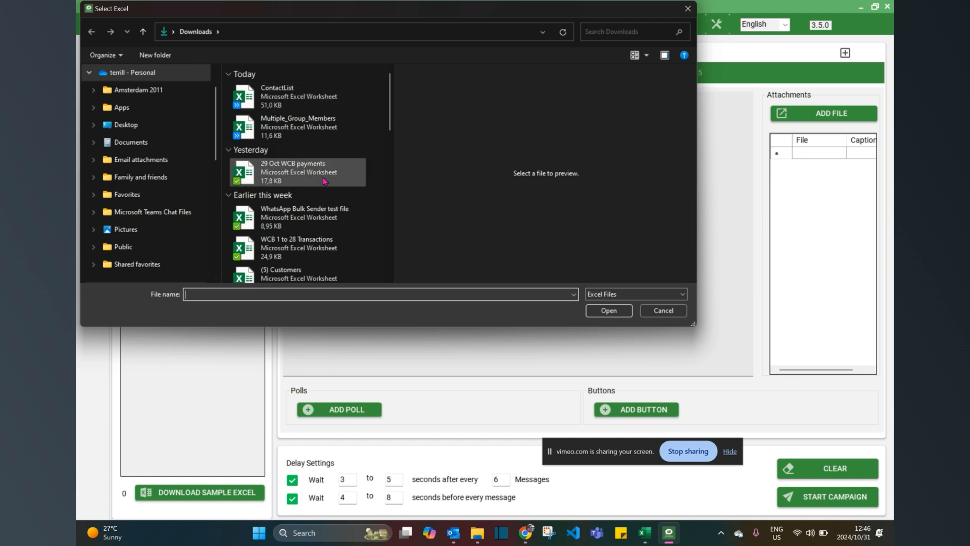
left_click(303, 217)
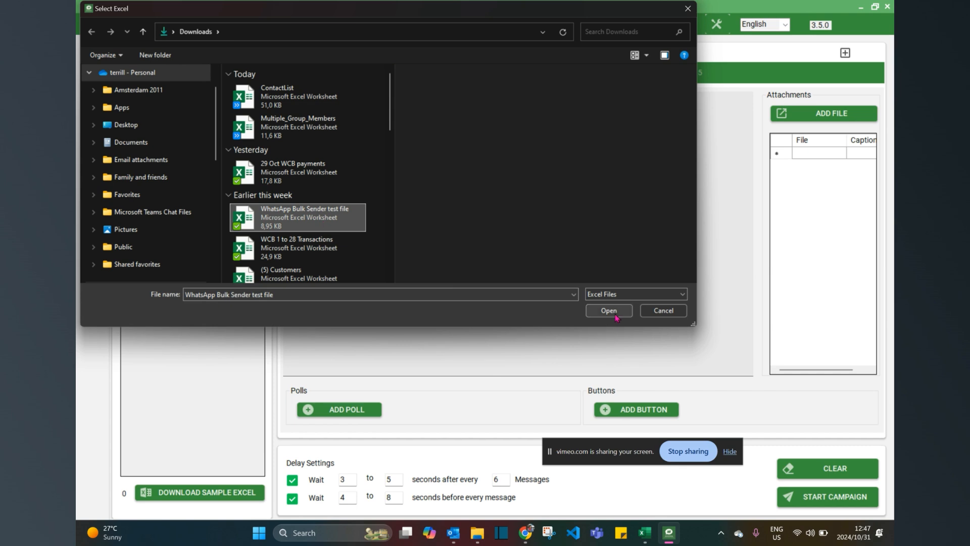
left_click(608, 310)
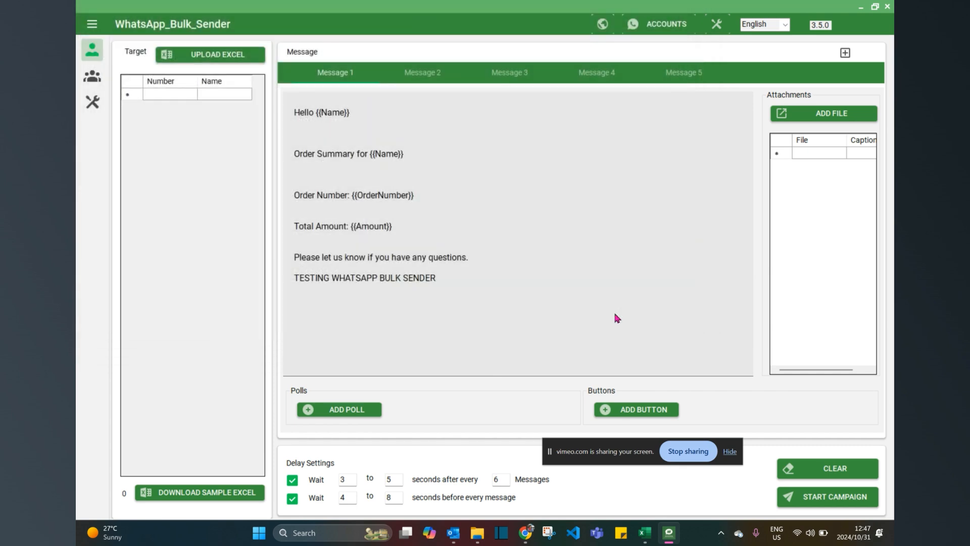
left_click(218, 54)
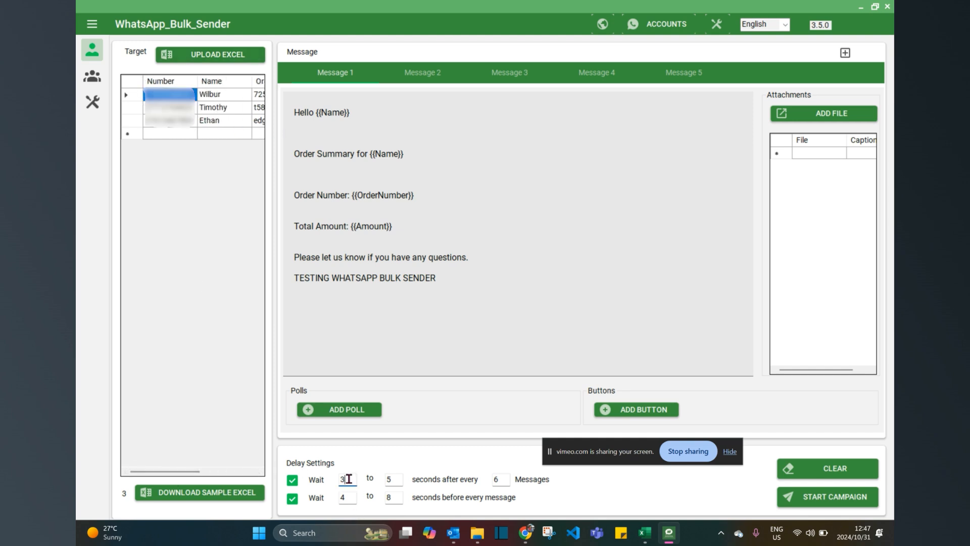
Step: Set delays to pause 2–5 seconds after every 2 messages and 1–5 seconds before each
type("2")
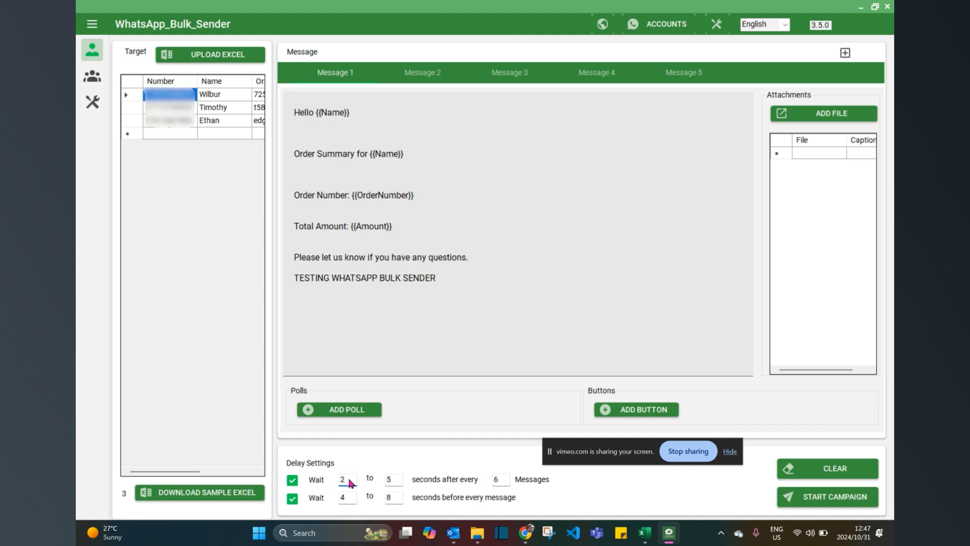
left_click(345, 479)
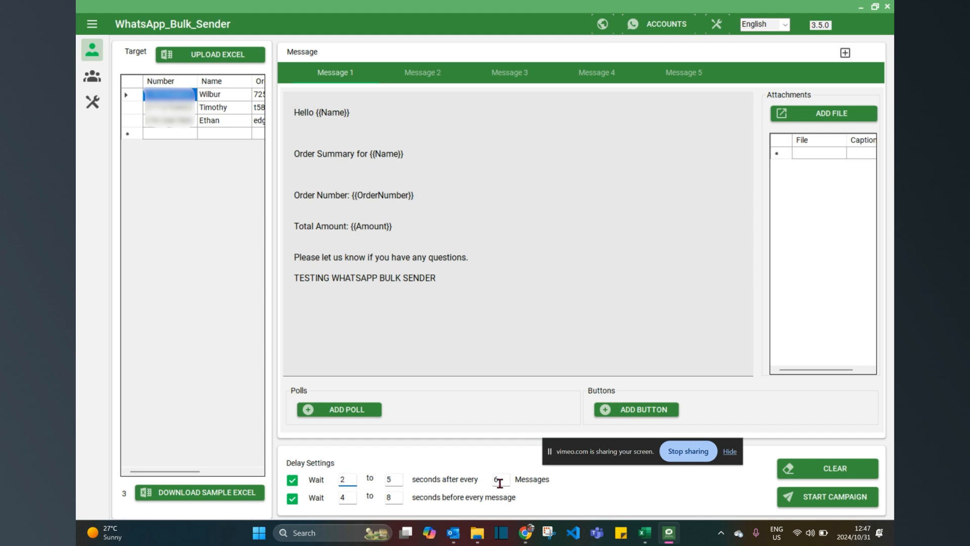
type("2")
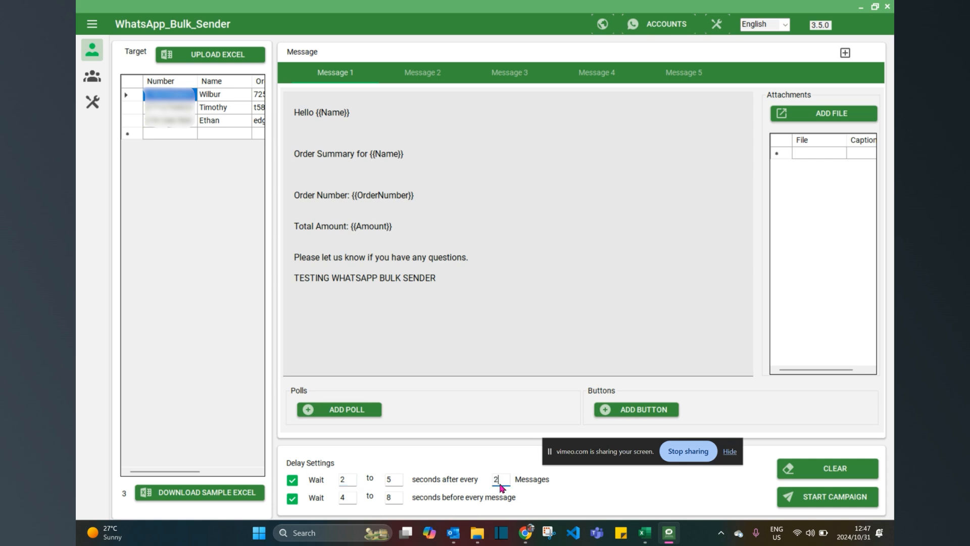
left_click(347, 497)
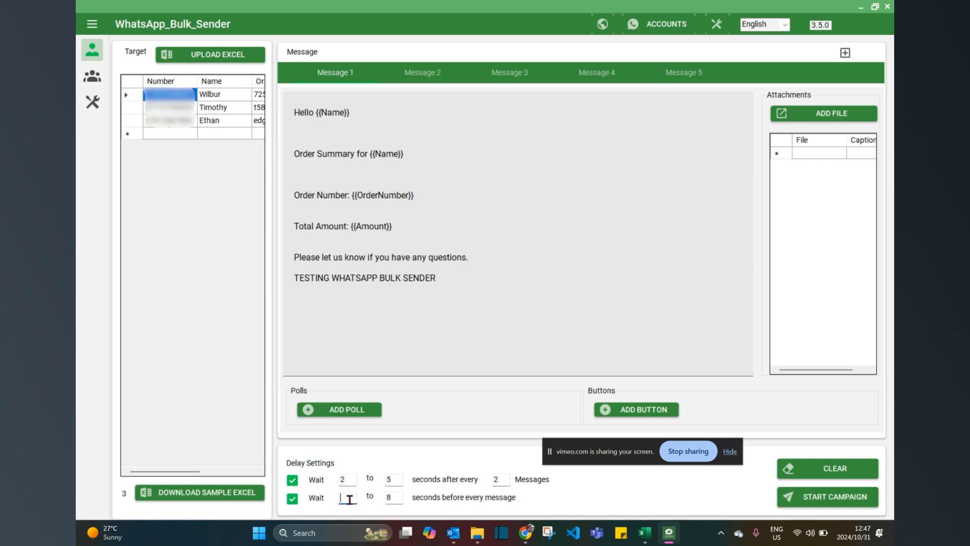
type("1")
left_click(394, 497)
type("5")
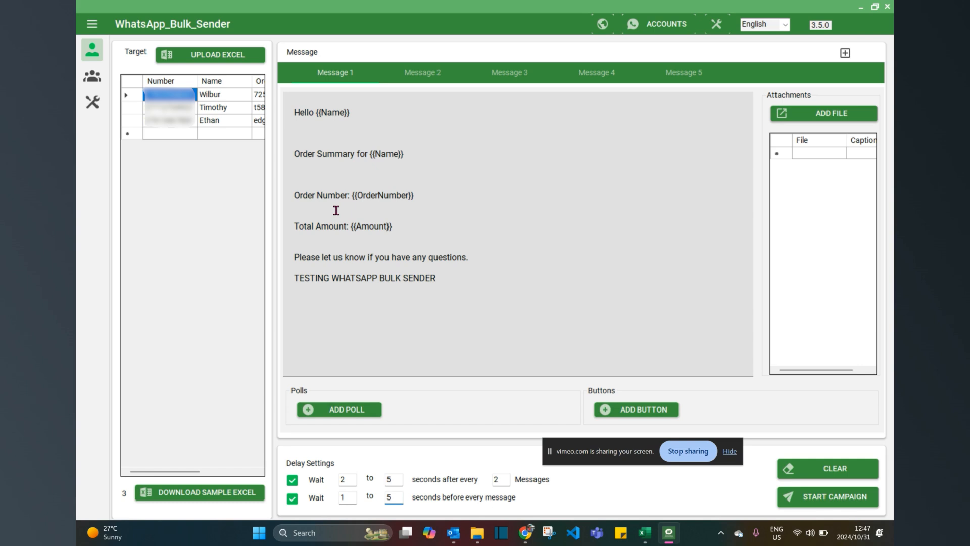
left_click(444, 279)
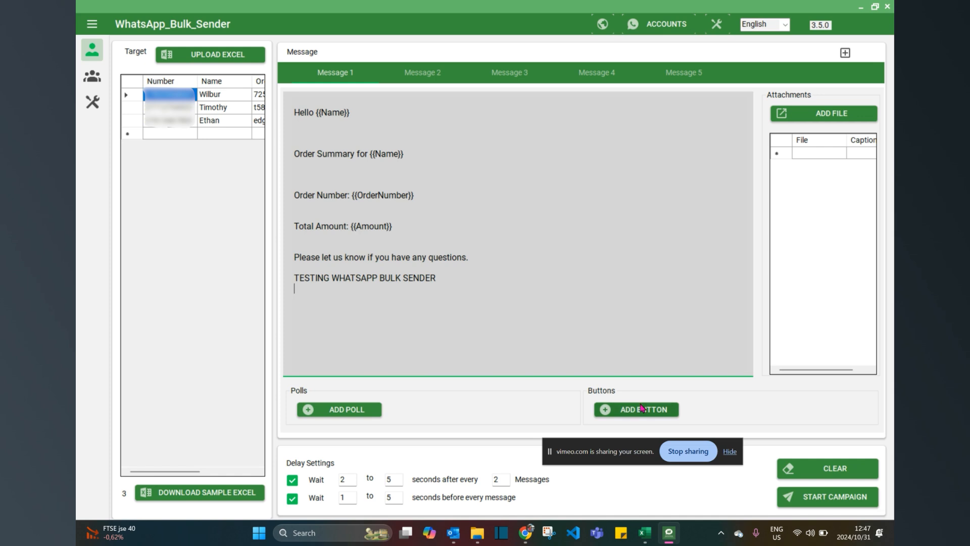
Step: Create a call-to-action button set titled 'Button'
left_click(635, 408)
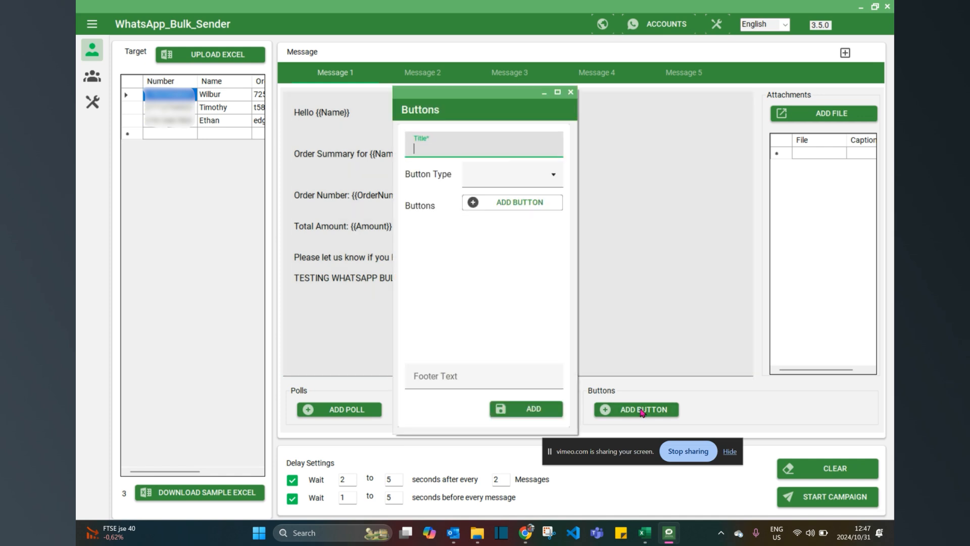
mouse_move(469, 147)
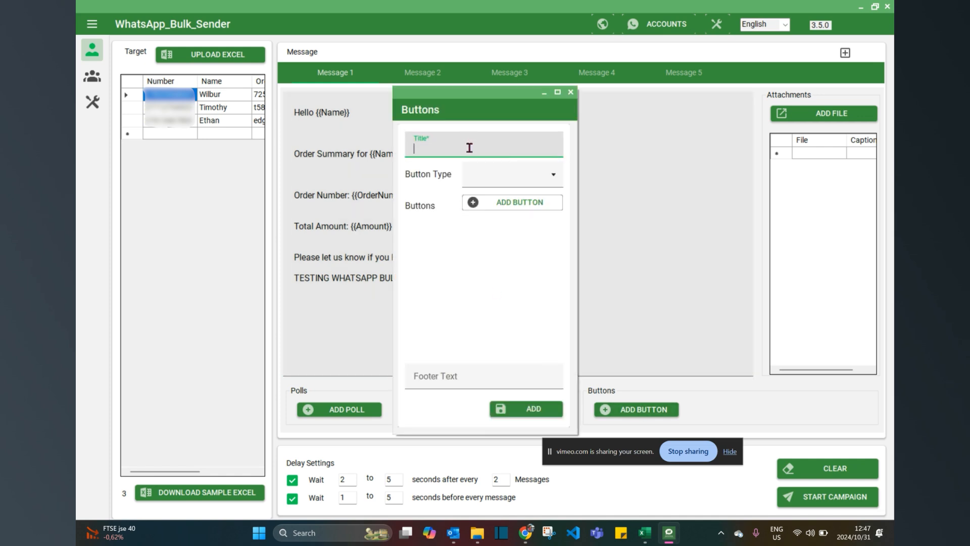
type("Button")
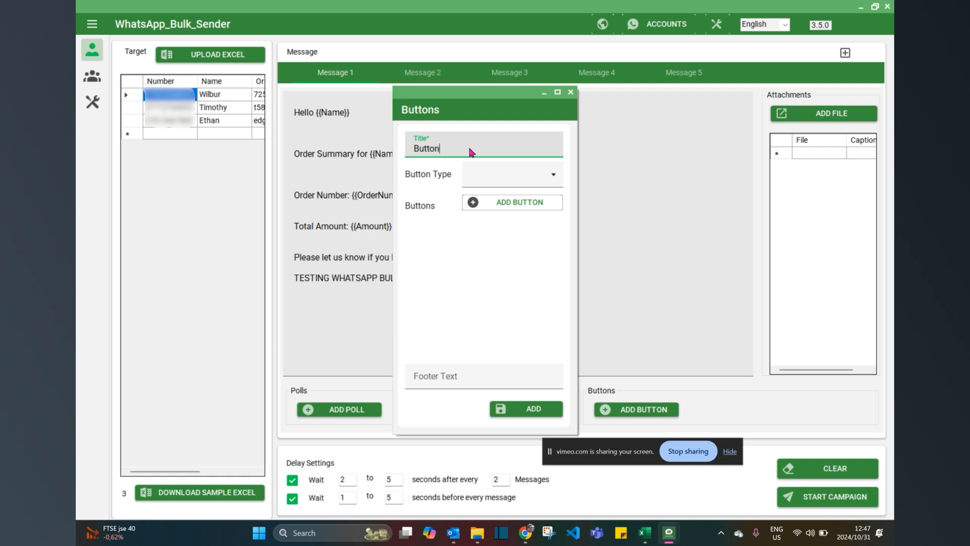
left_click(510, 174)
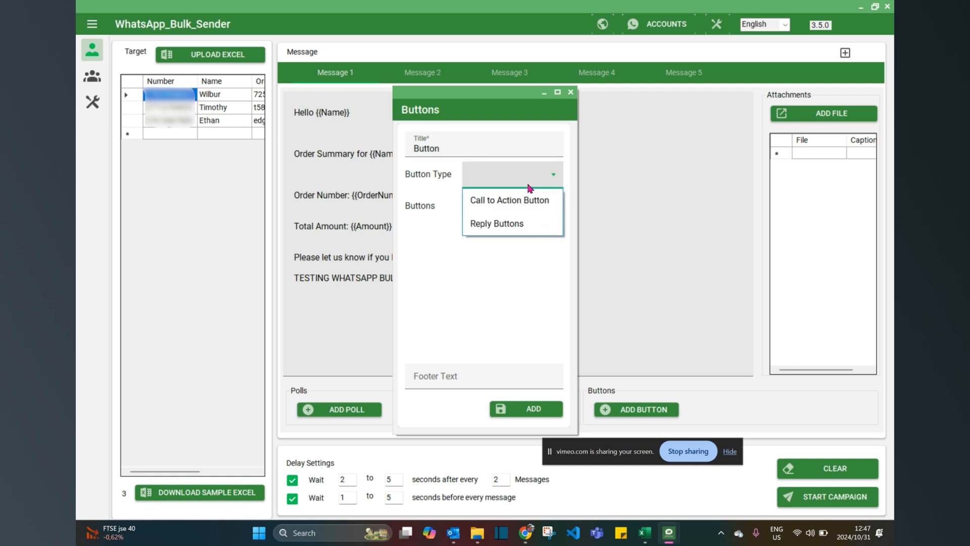
mouse_move(496, 223)
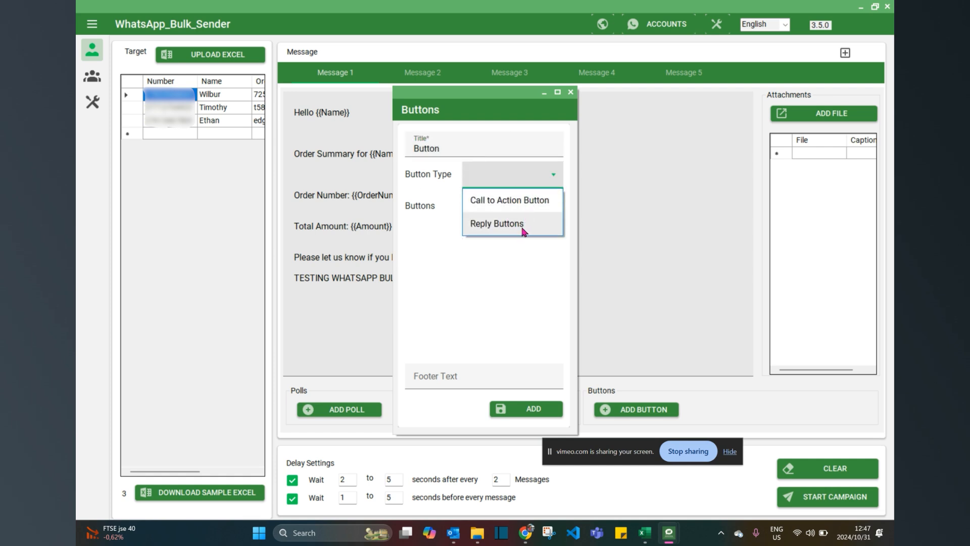
left_click(509, 200)
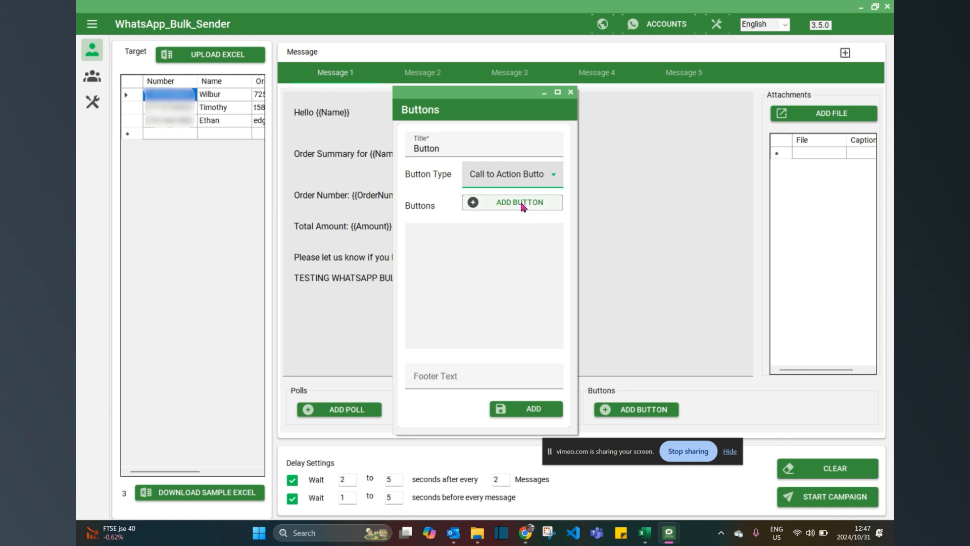
mouse_move(518, 203)
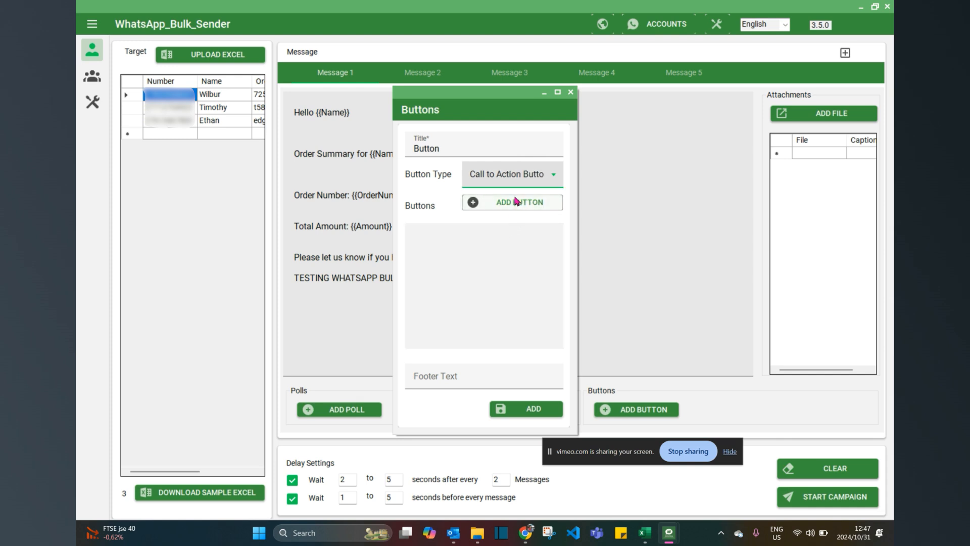
Step: Add a Link-type button labelled 'PayNow' to the set
left_click(520, 201)
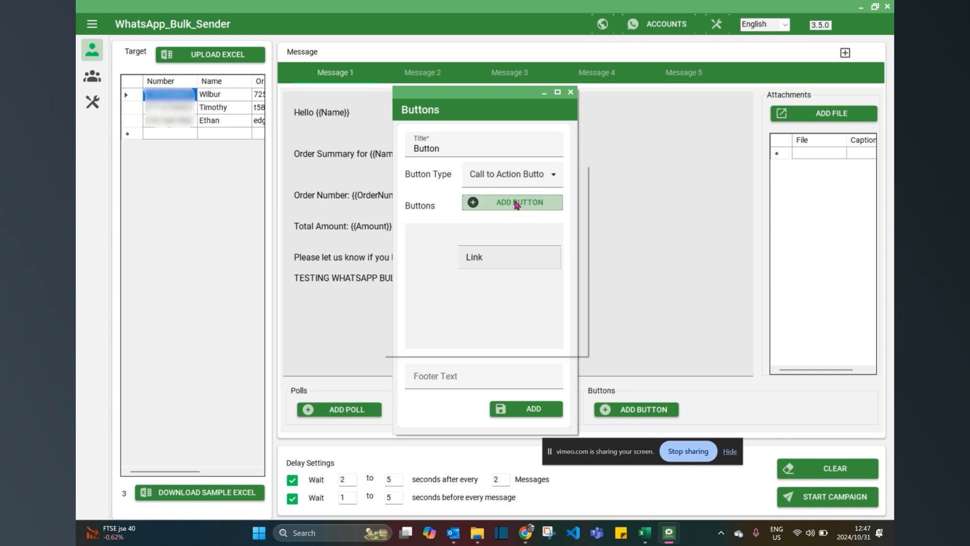
left_click(510, 203)
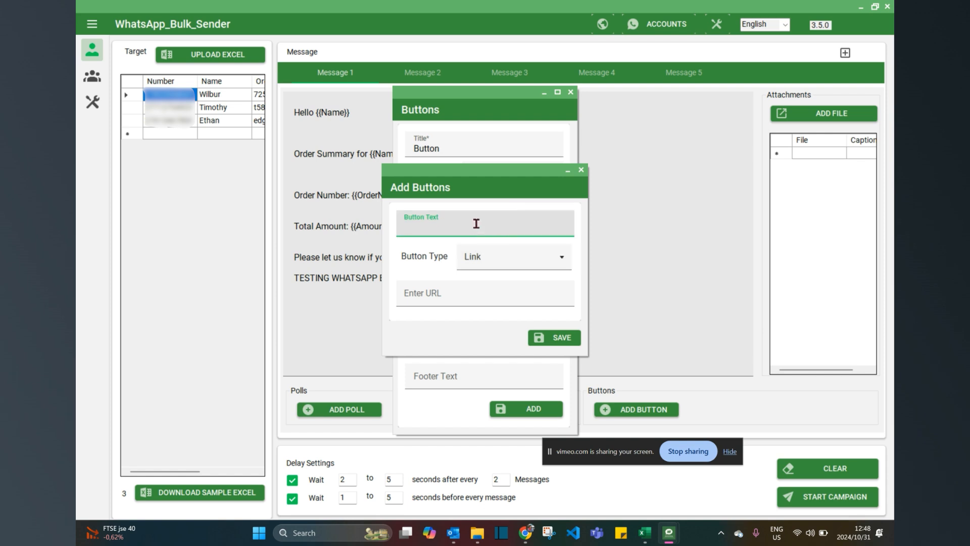
type("PayNow")
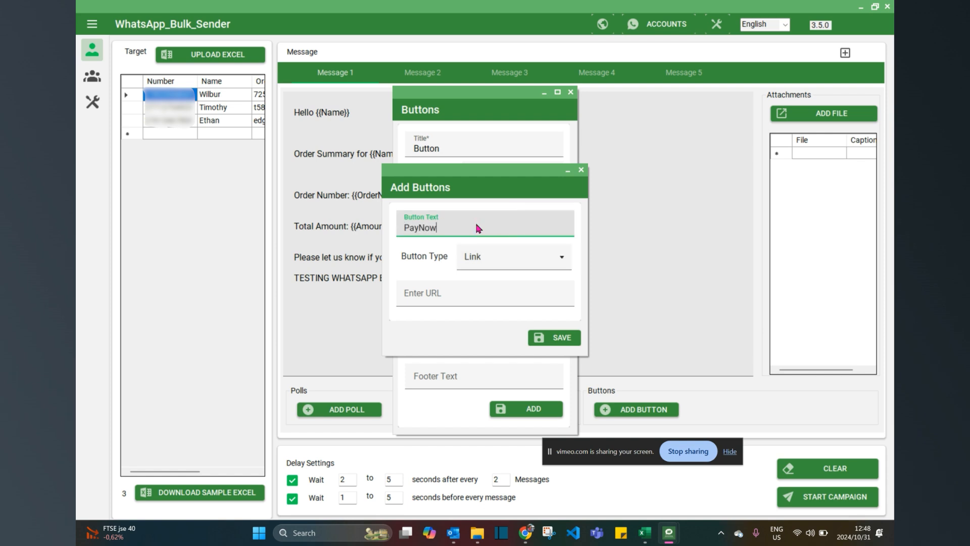
left_click(512, 256)
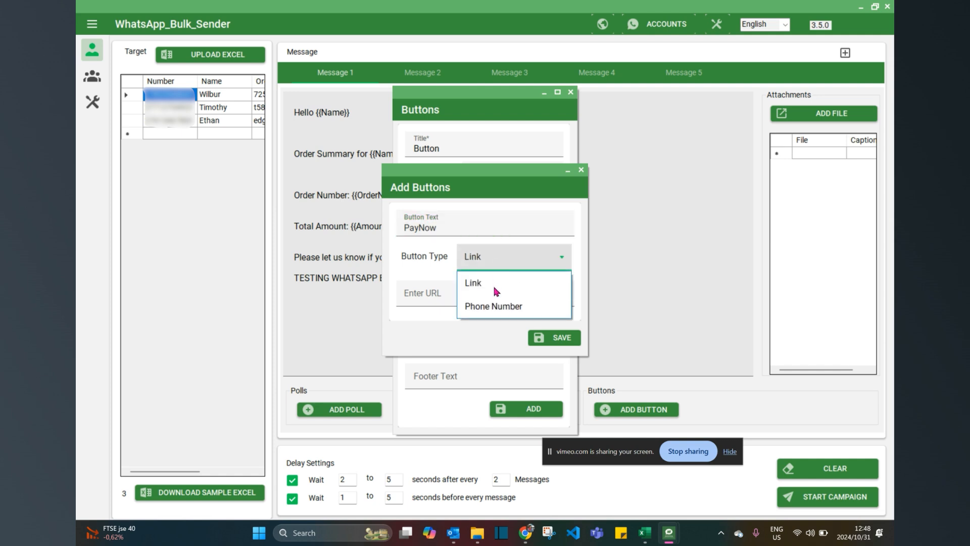
left_click(473, 283)
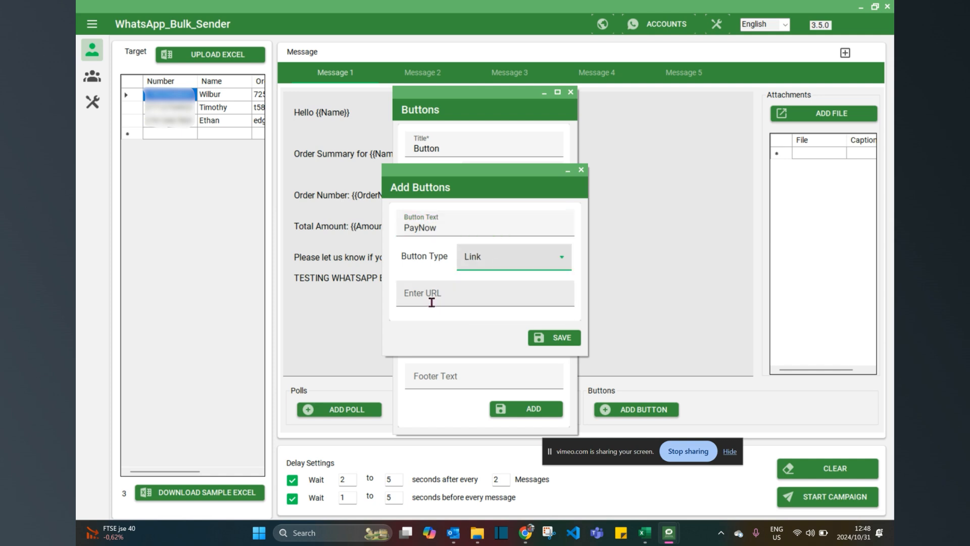
type("www")
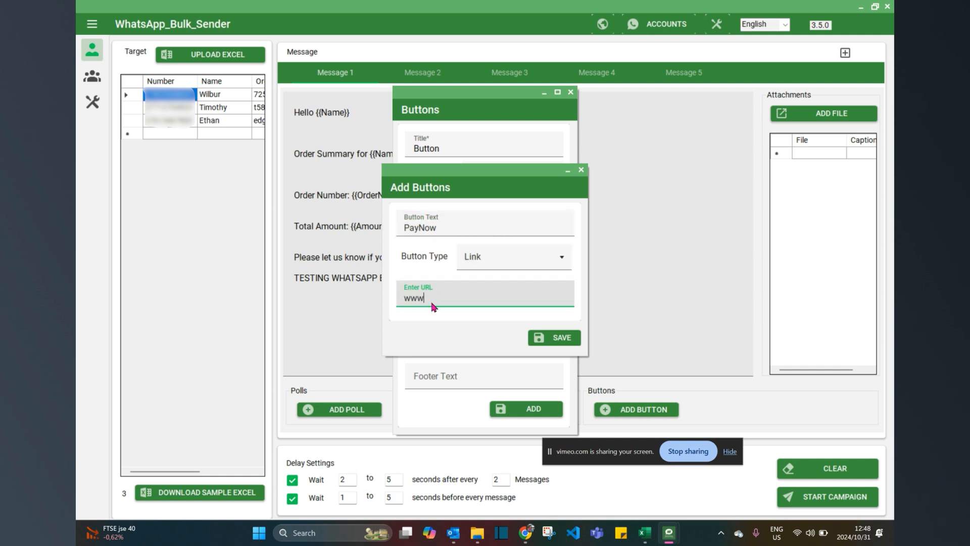
type(".succes")
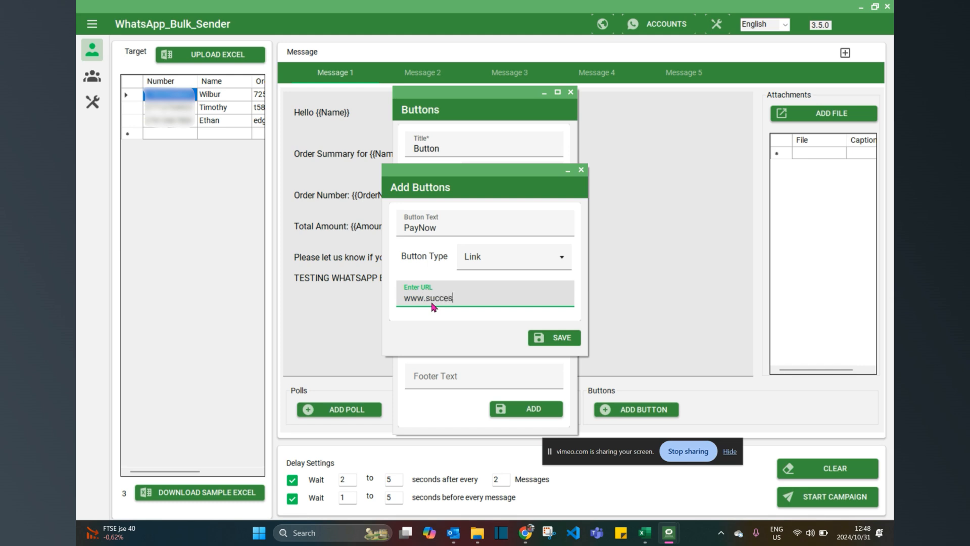
type("sbydesign")
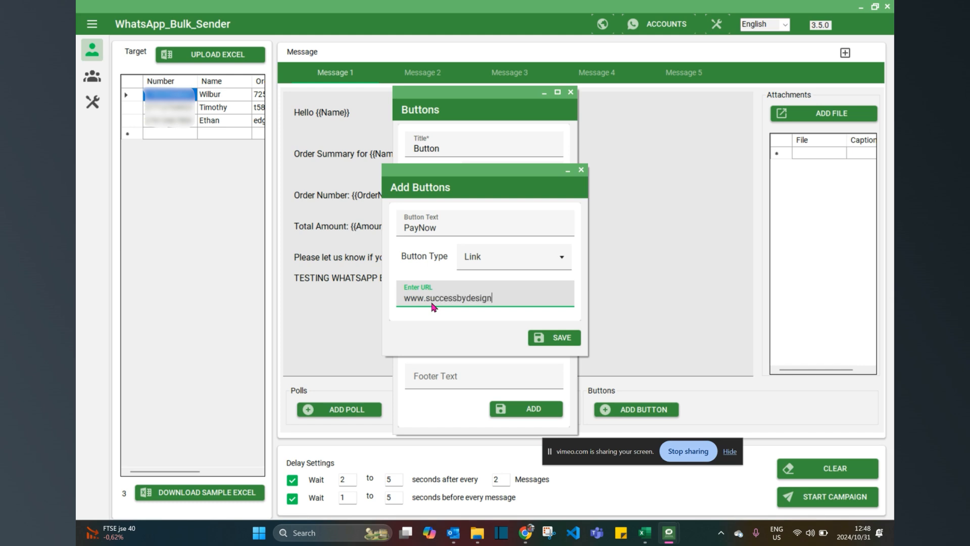
type(".co.za")
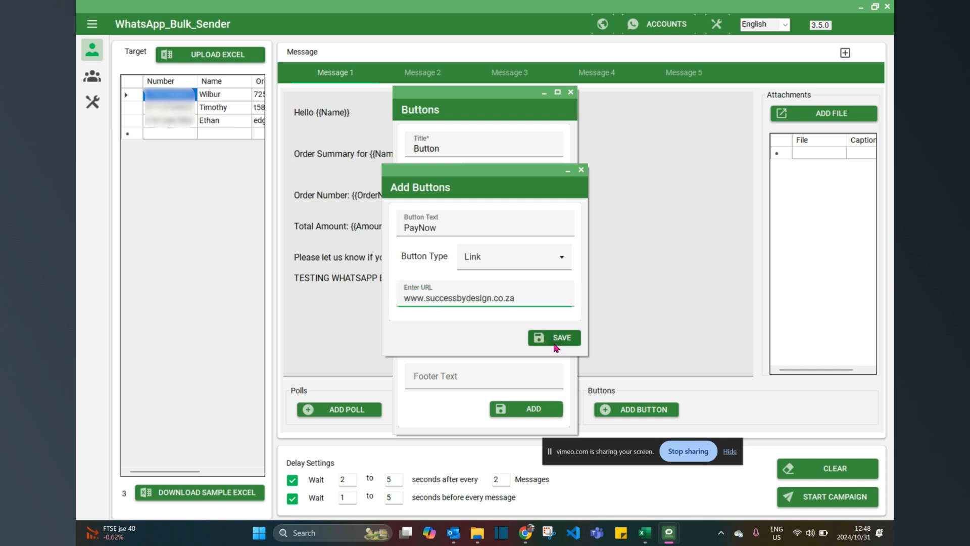
left_click(553, 337)
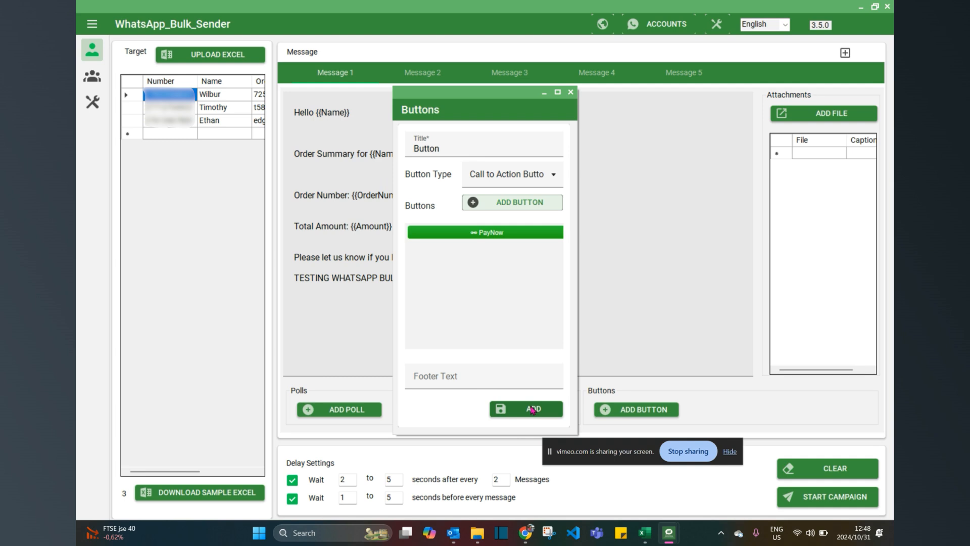
left_click(526, 409)
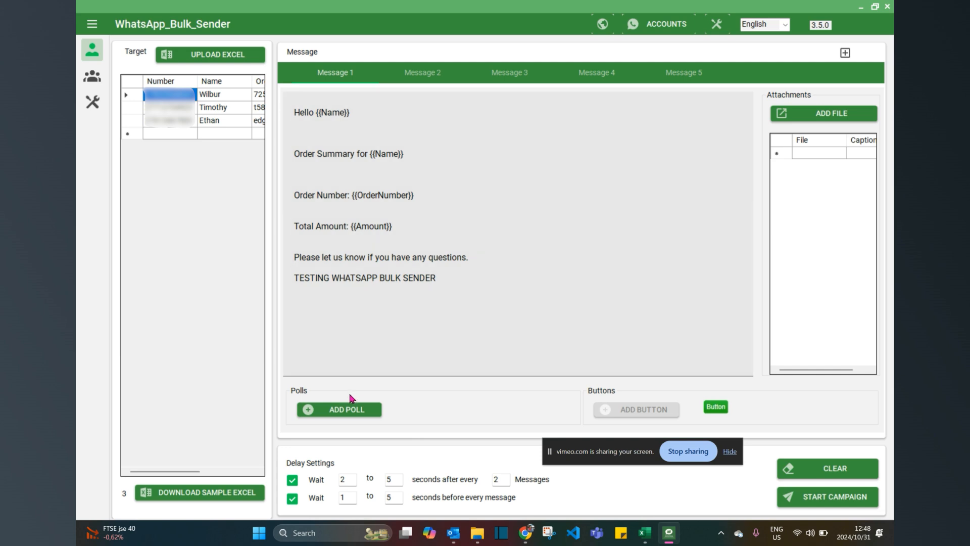
mouse_move(350, 398)
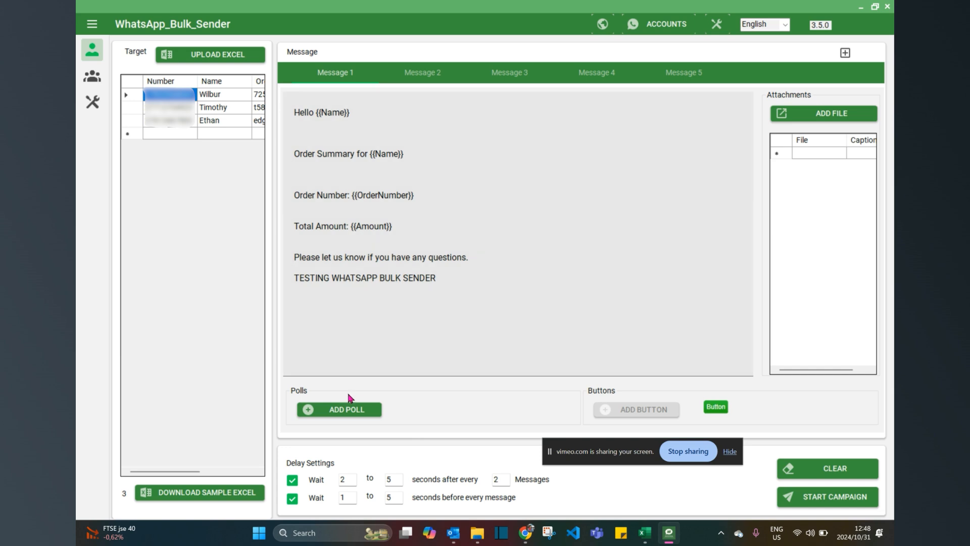
mouse_move(826, 516)
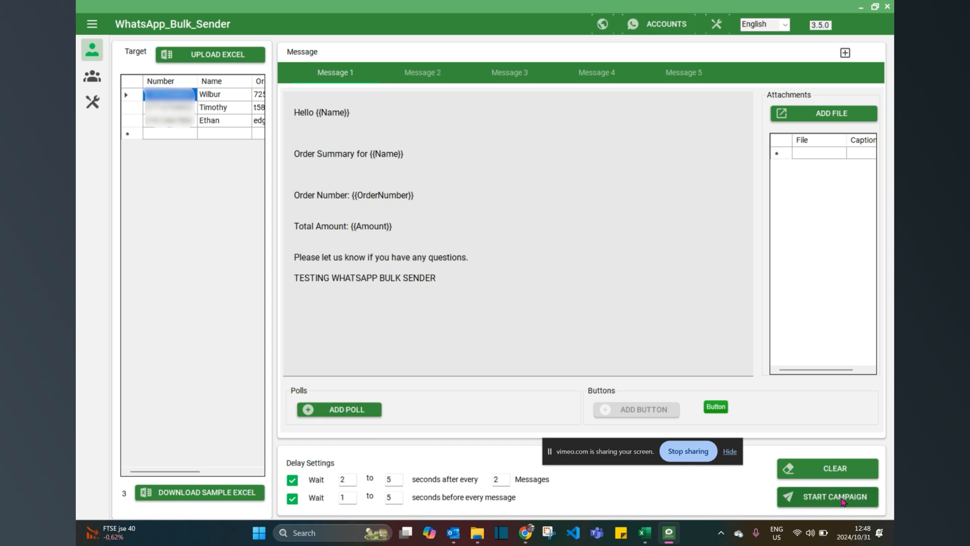
mouse_move(215, 512)
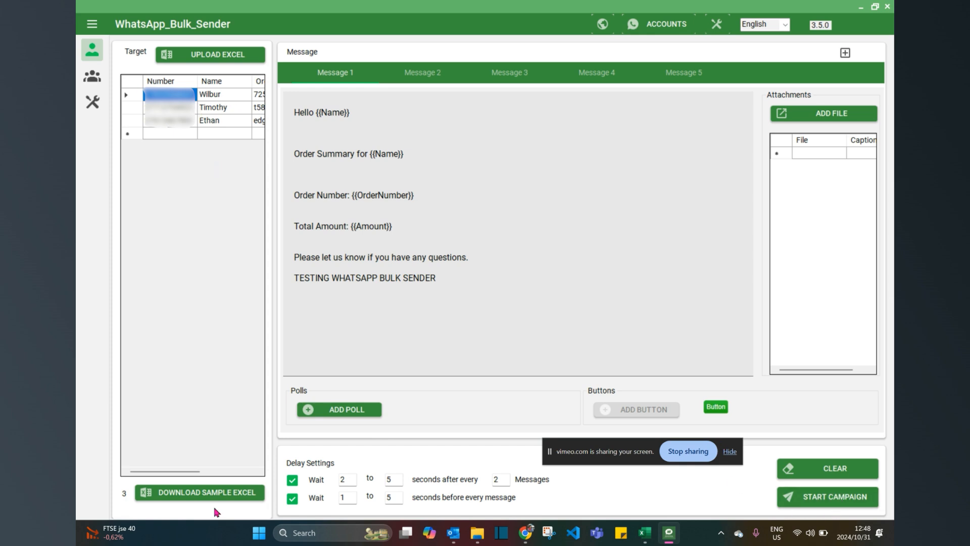
left_click_drag(154, 471, 229, 471)
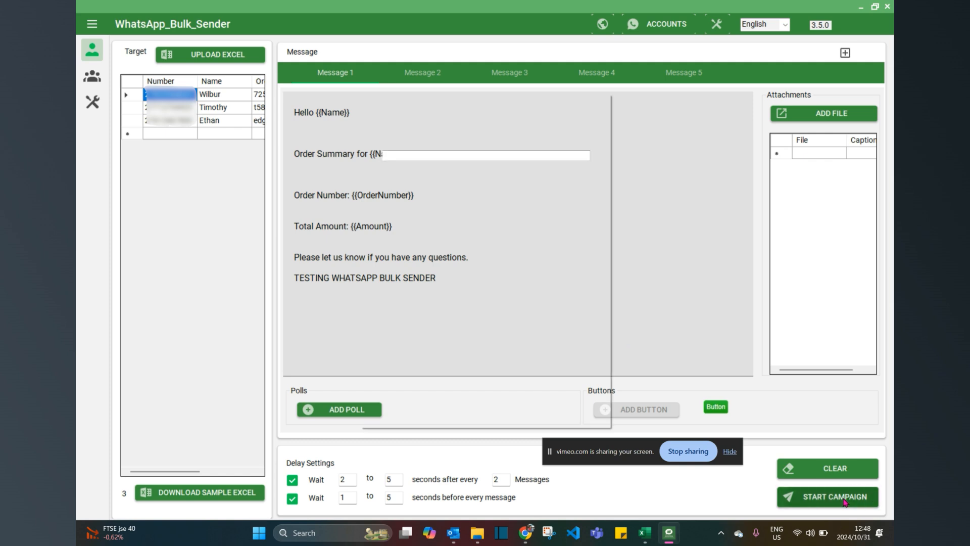
Step: In the launch settings, select Terrill (Primary), tick Safe Mode and enable Friendly Numbers
left_click(826, 496)
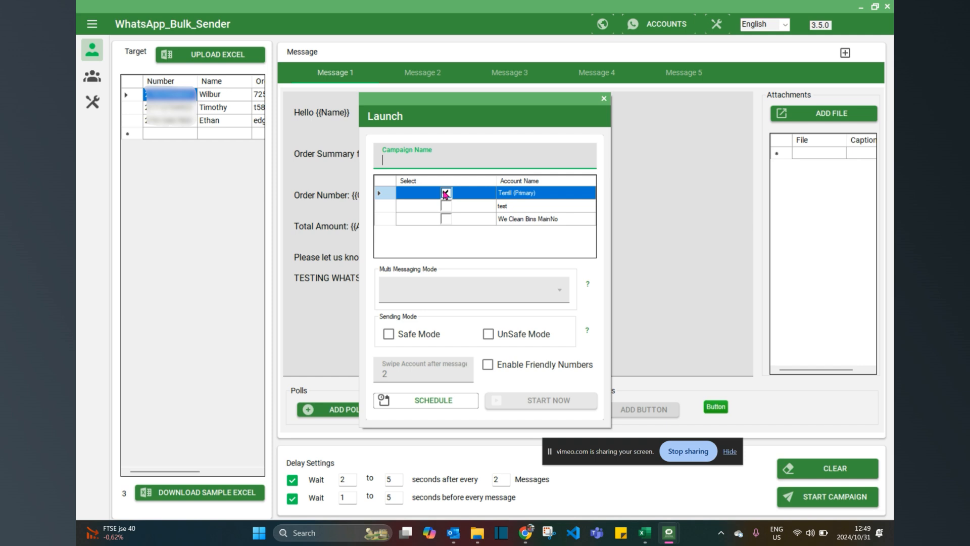
left_click(446, 193)
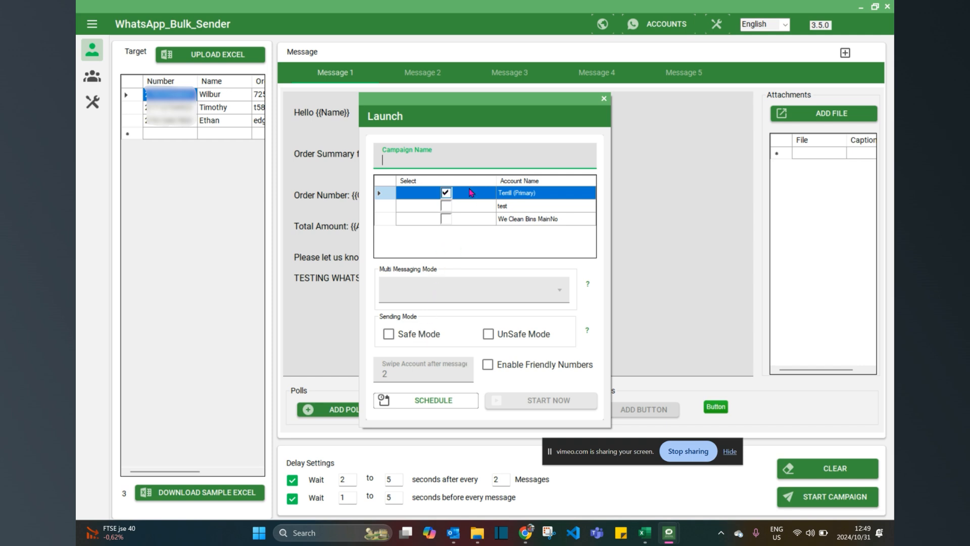
left_click(445, 193)
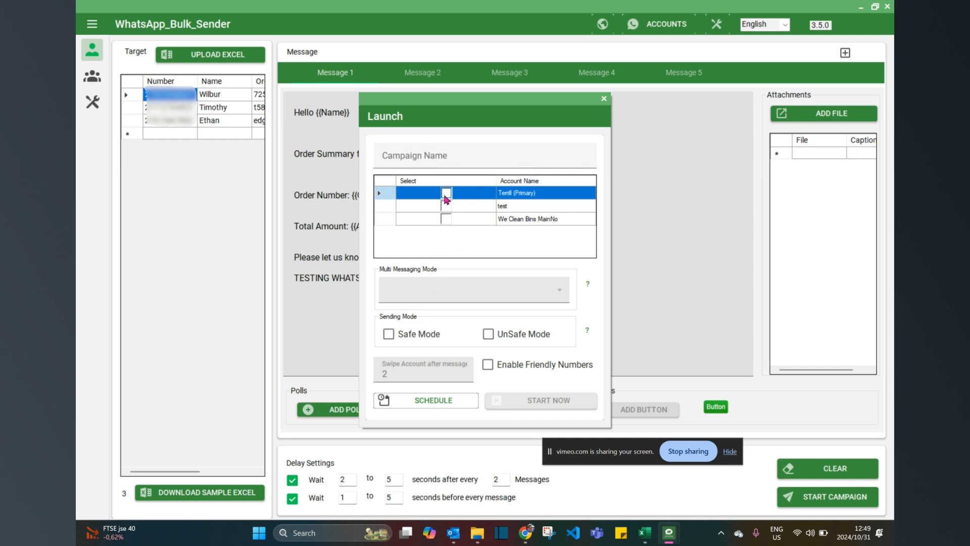
left_click(445, 192)
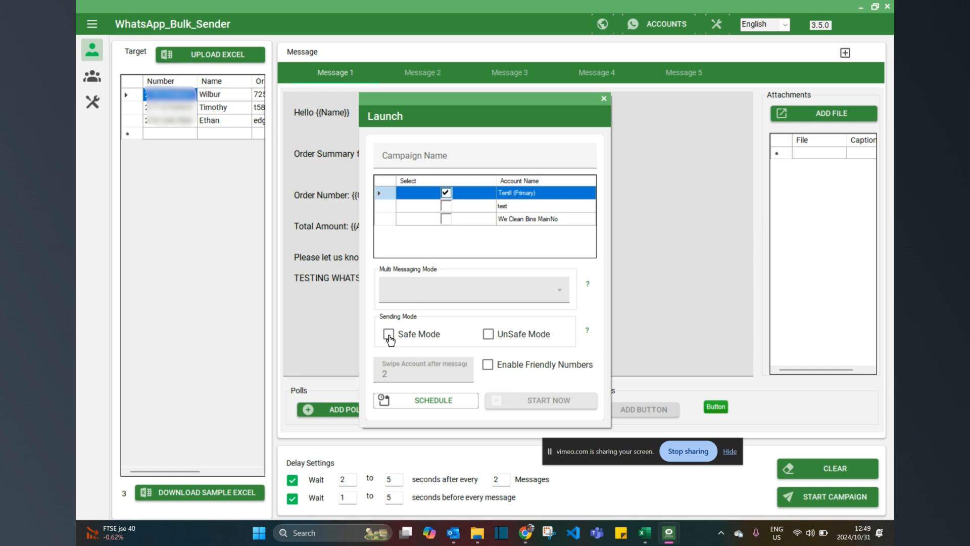
left_click(388, 333)
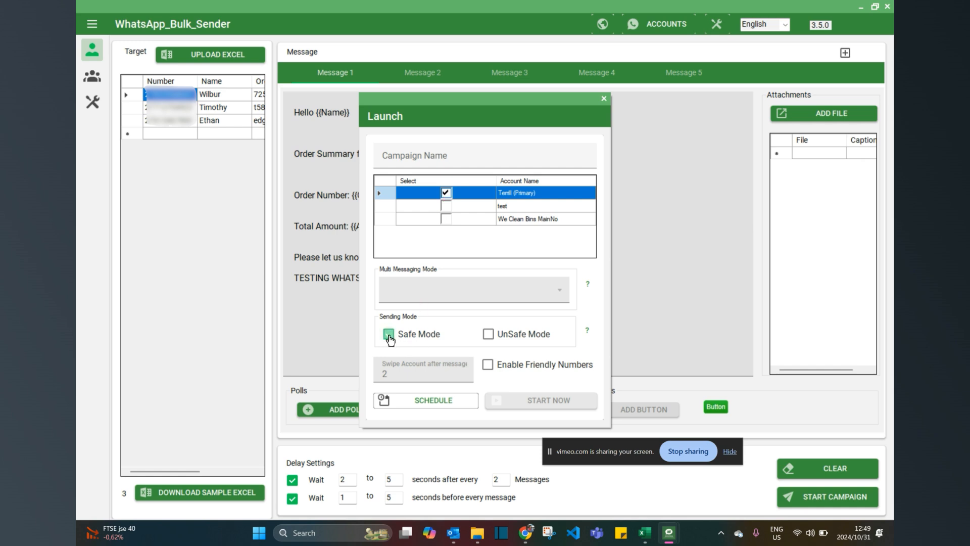
left_click(488, 364)
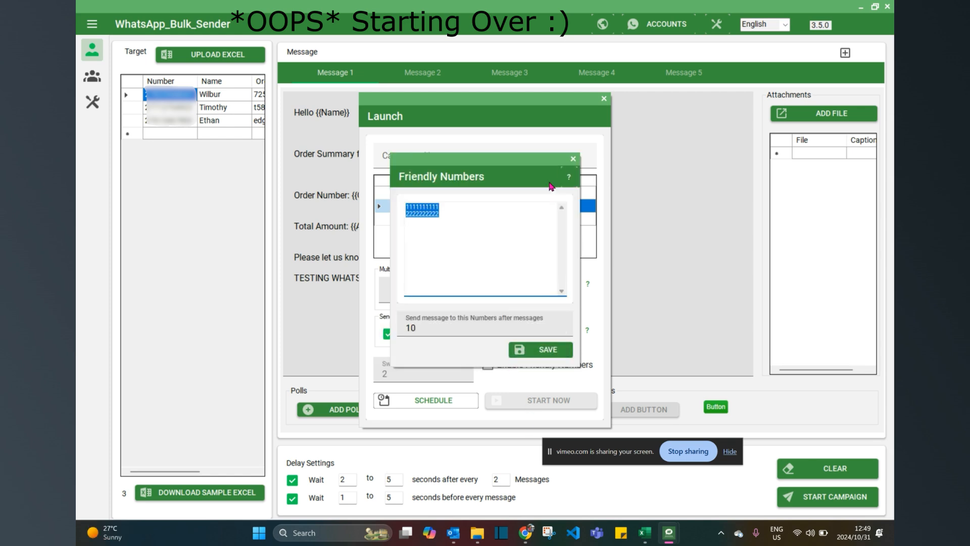
Step: Clear the campaign, reload contacts and the PayNow button set, and reopen launch settings
left_click(571, 159)
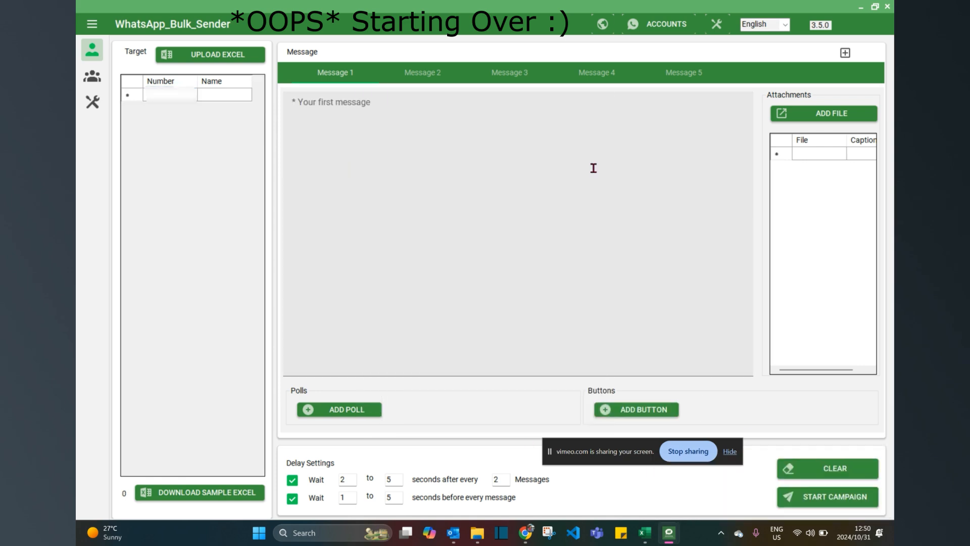
left_click(209, 54)
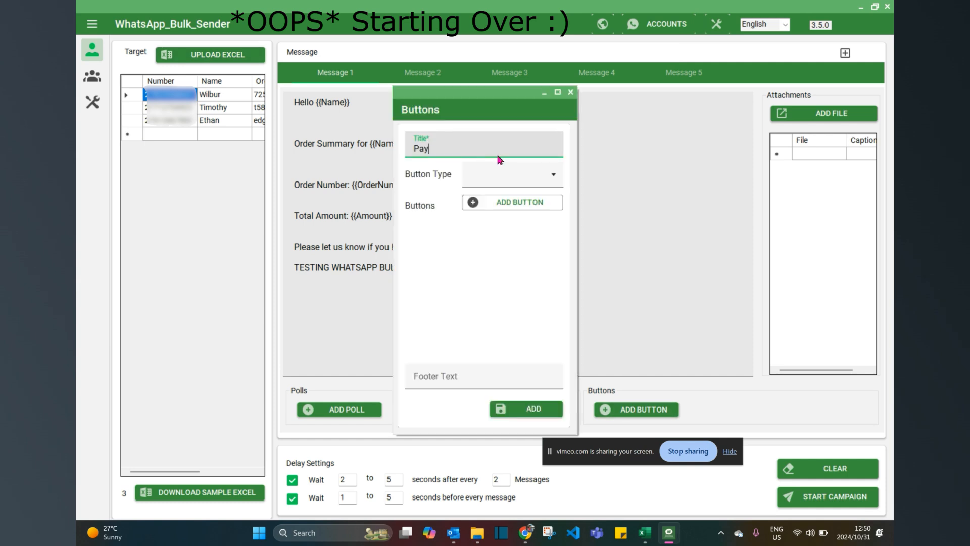
left_click(512, 201)
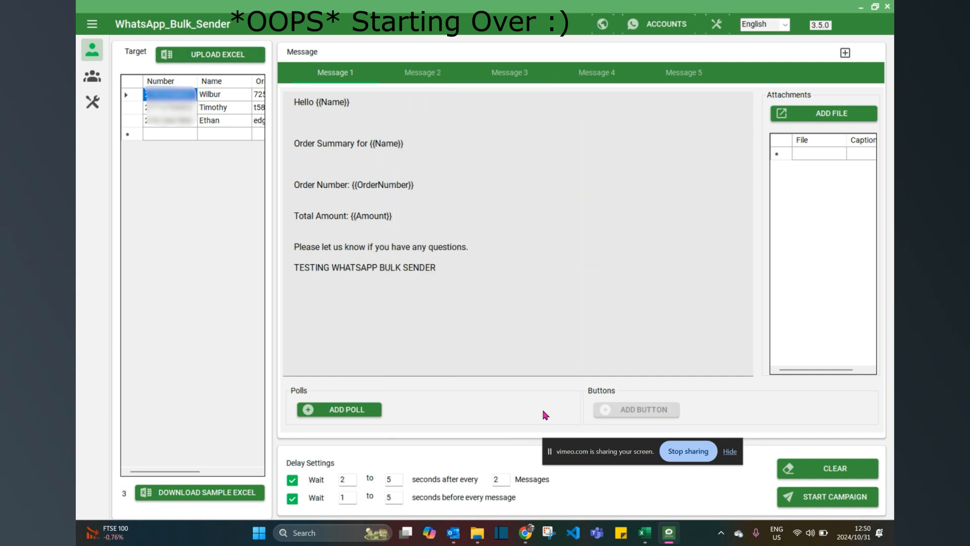
left_click(826, 496)
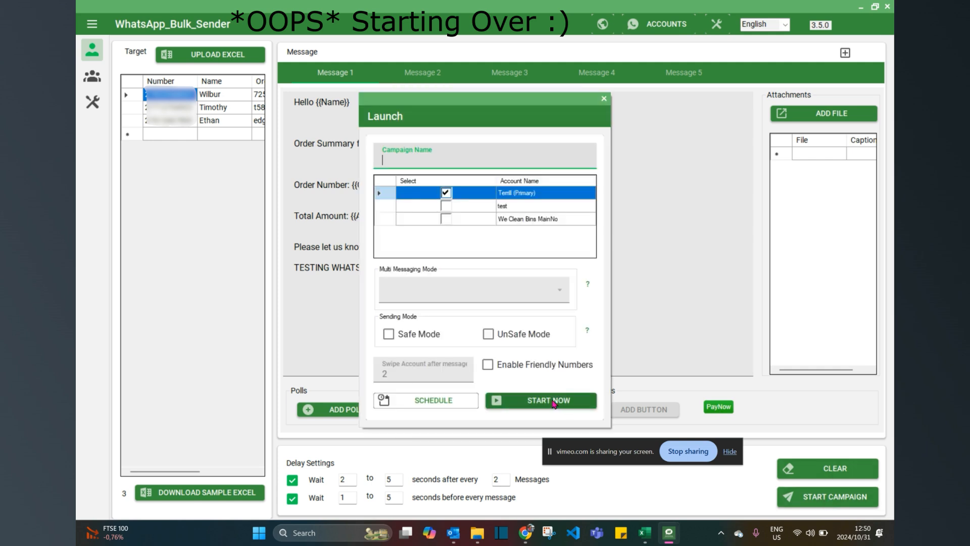
Step: Start the campaign now, initiate WhatsApp via QR code, and begin sending
left_click(540, 400)
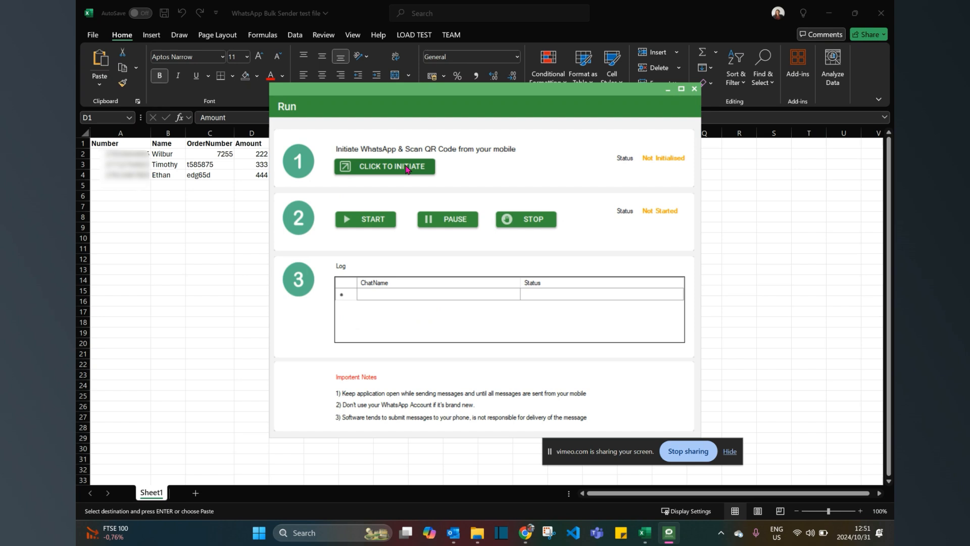
left_click(383, 166)
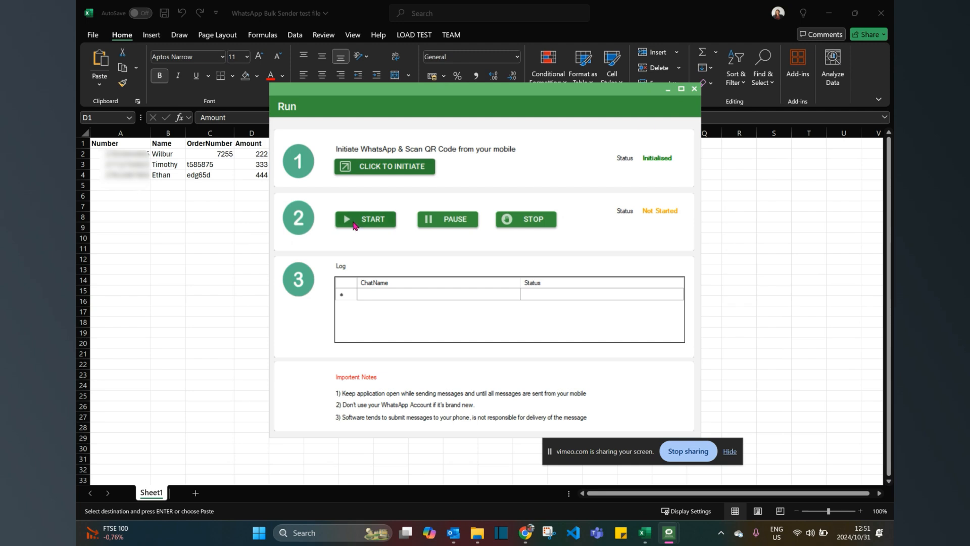
left_click(365, 219)
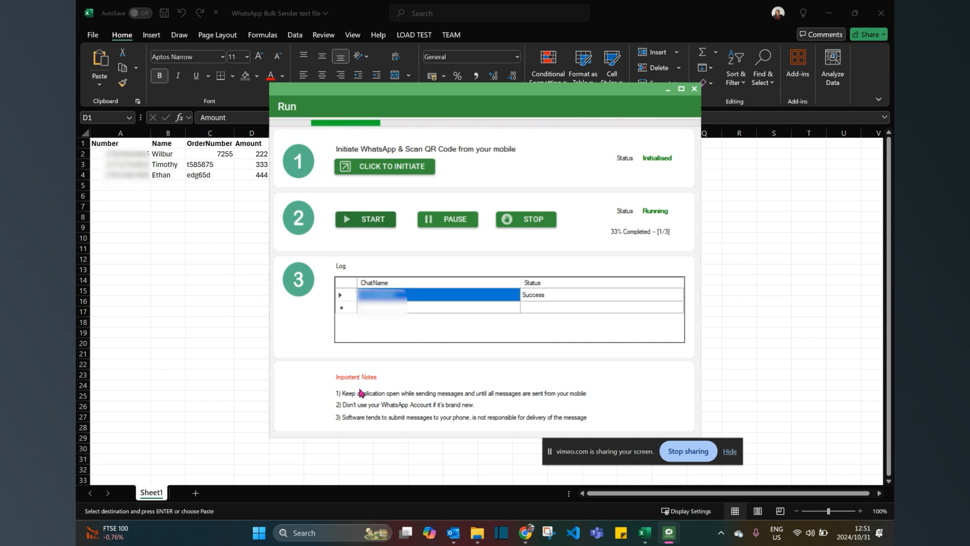
mouse_move(354, 406)
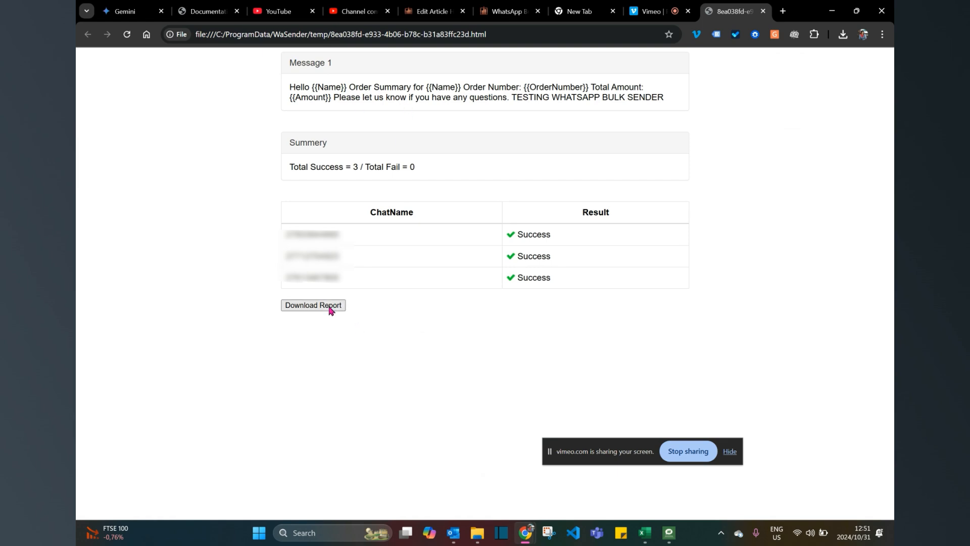
mouse_move(453, 171)
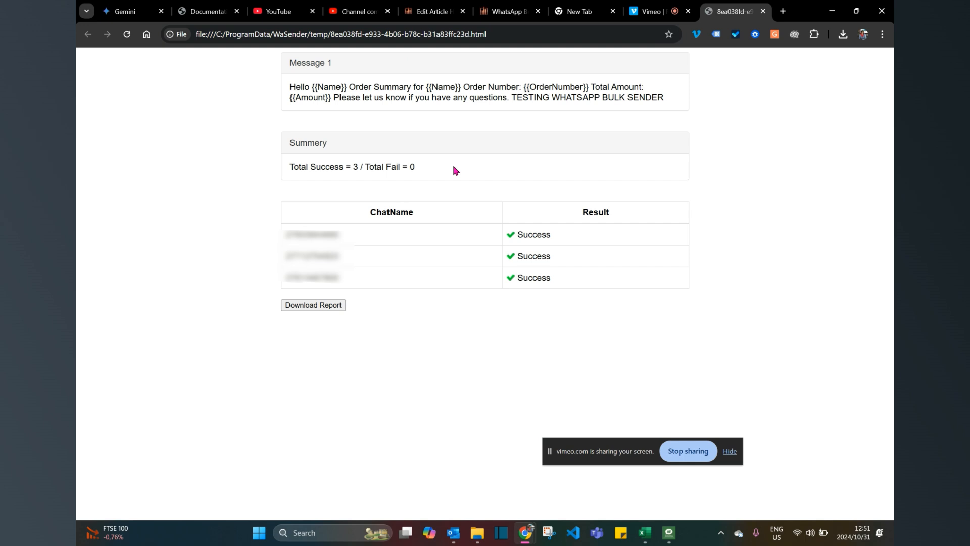
mouse_move(696, 477)
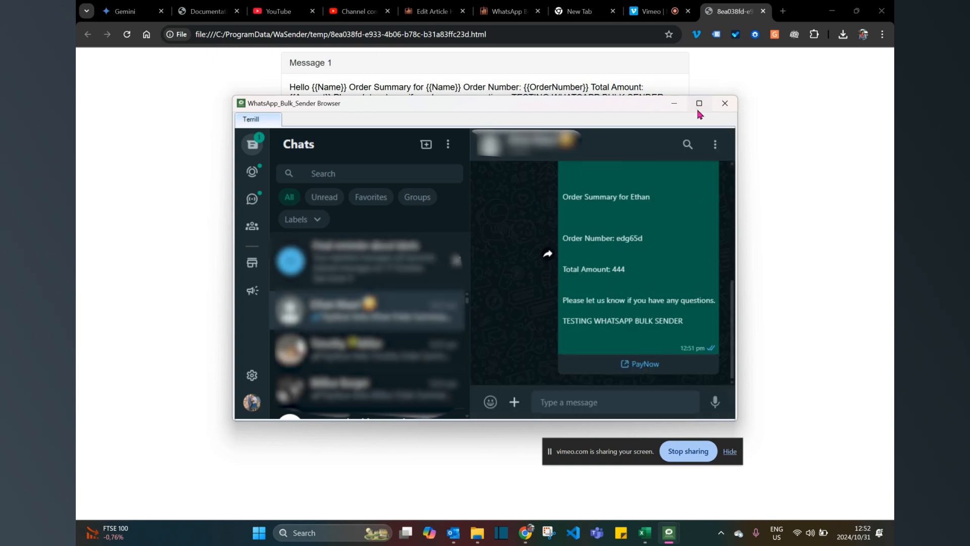
left_click(698, 103)
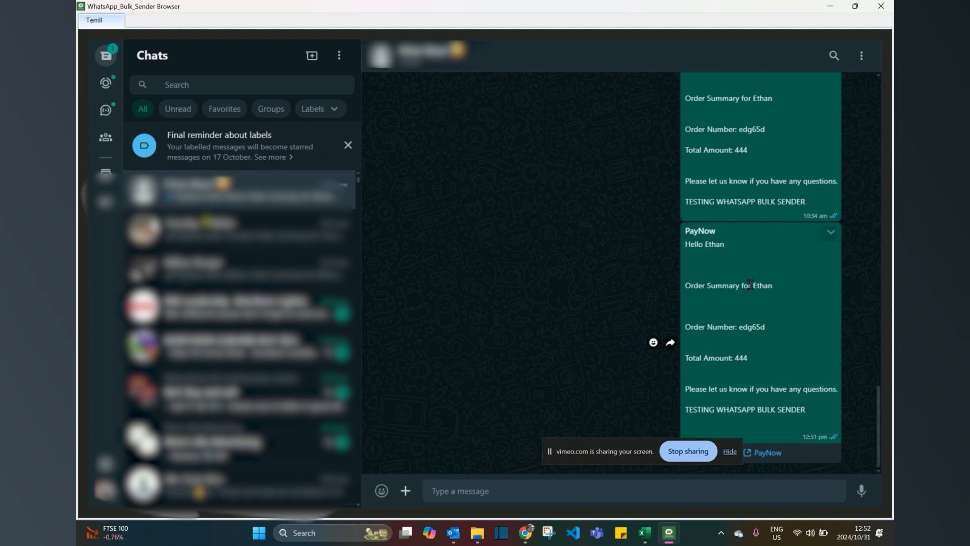
mouse_move(700, 370)
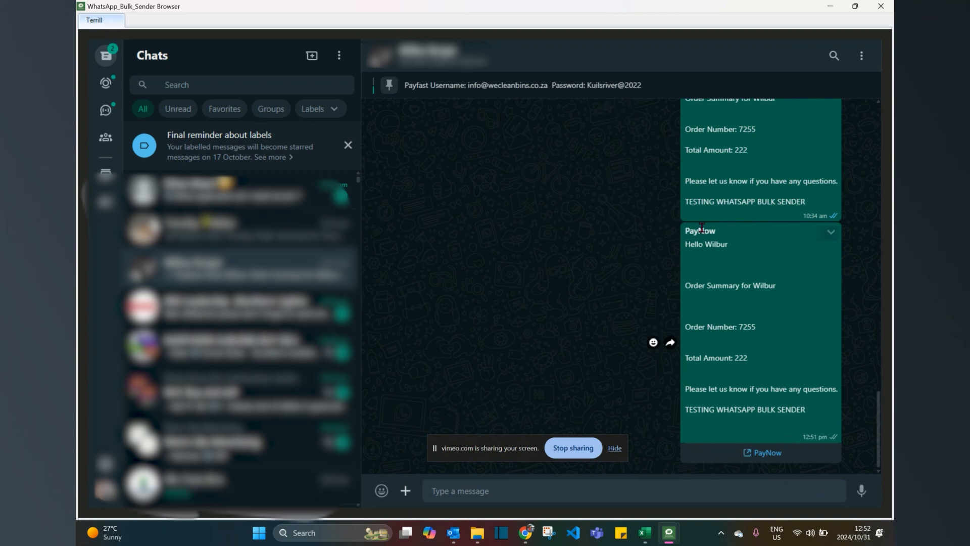
double_click(700, 231)
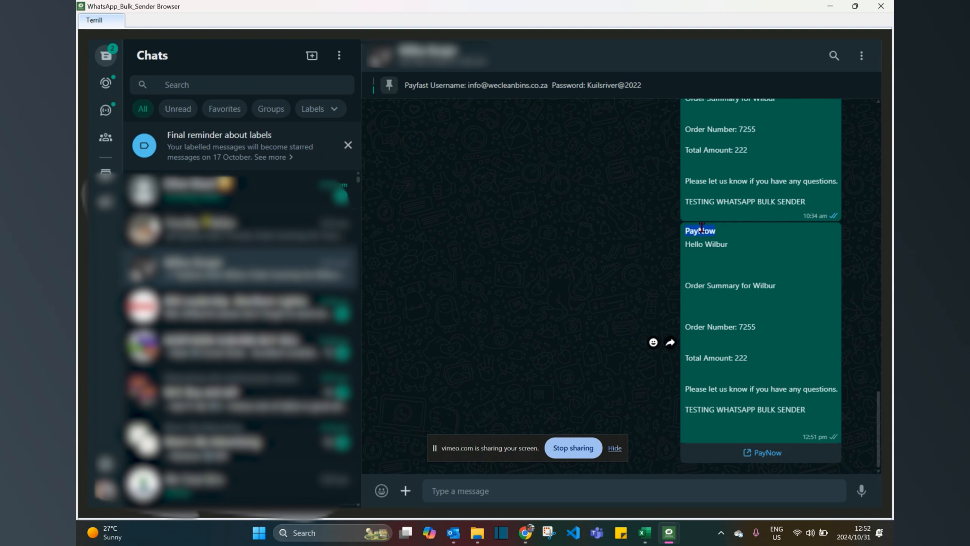